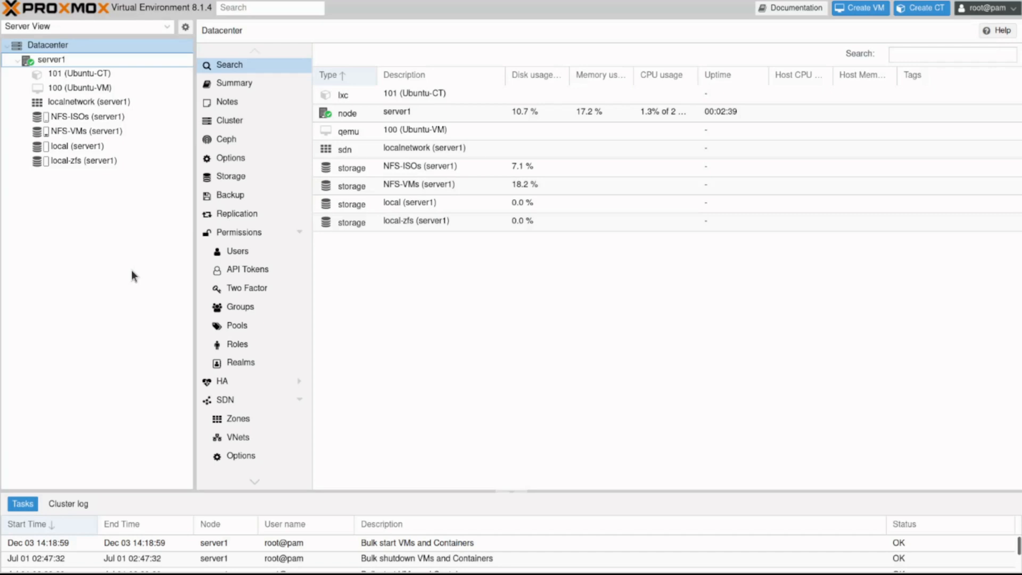
mouse_move(155, 115)
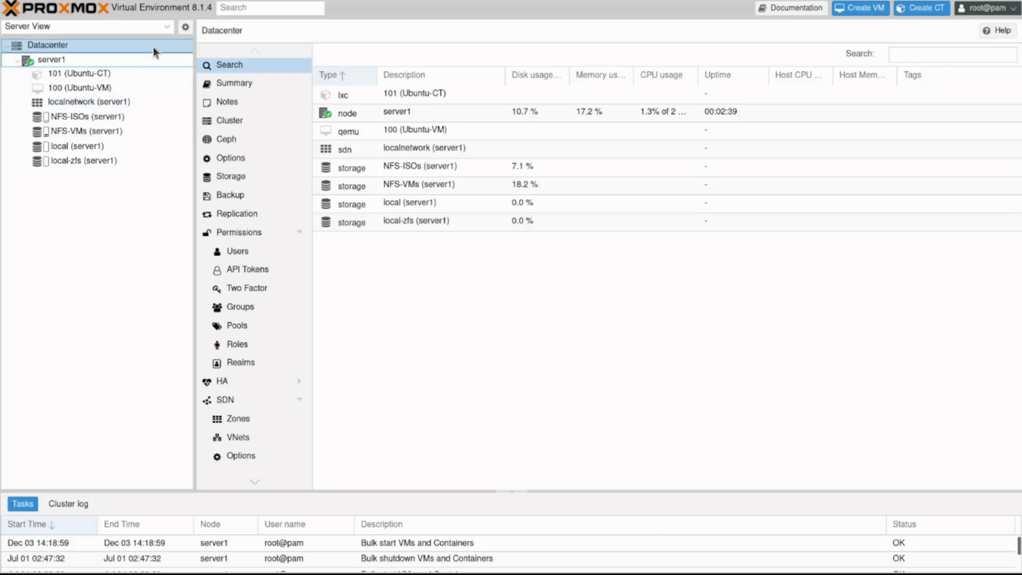
mouse_move(265, 384)
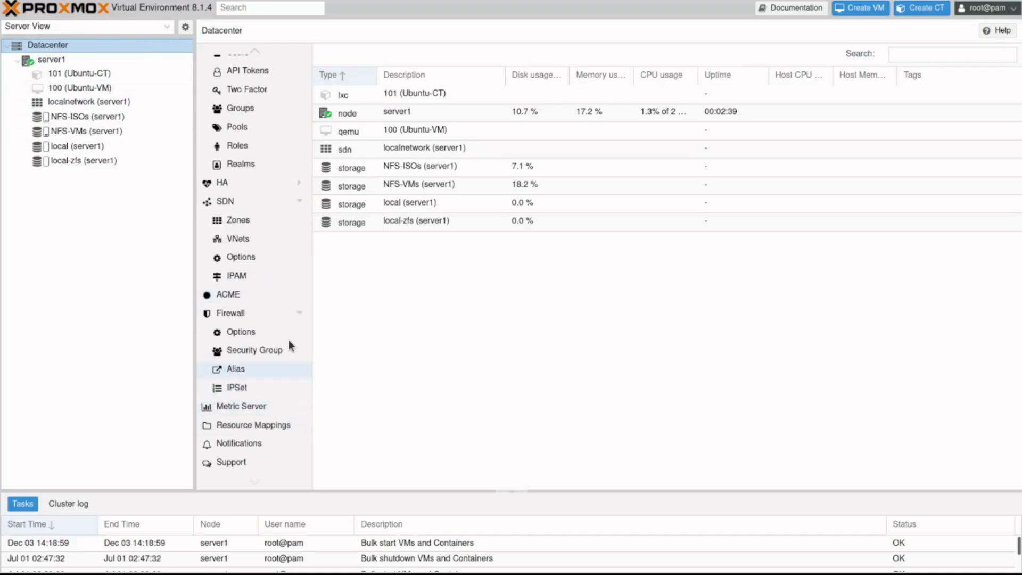
mouse_move(287, 320)
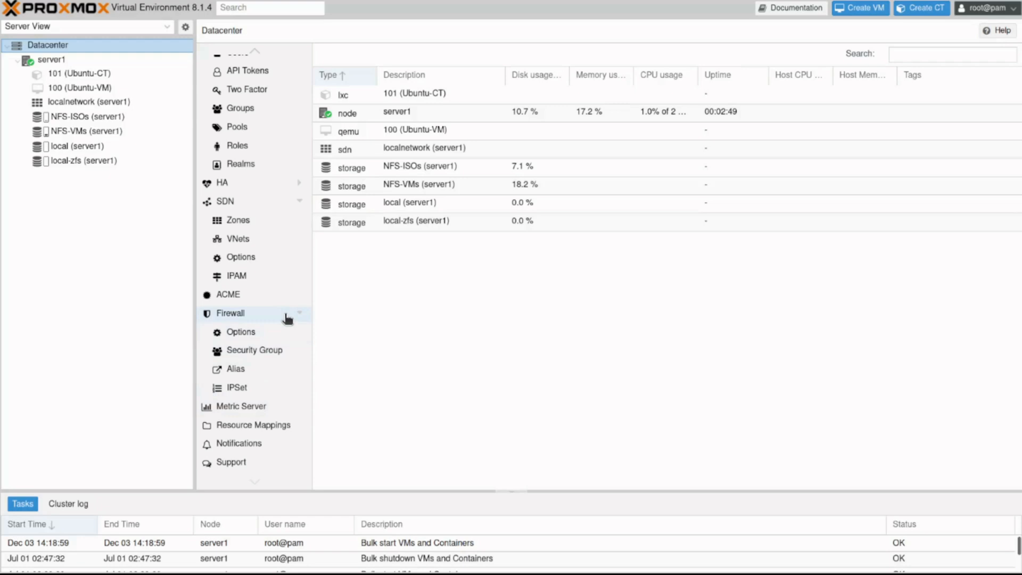
Step: Review the datacenter firewall options (disabled, inbound DROP, outbound ACCEPT), then return to the empty rules list
click(230, 313)
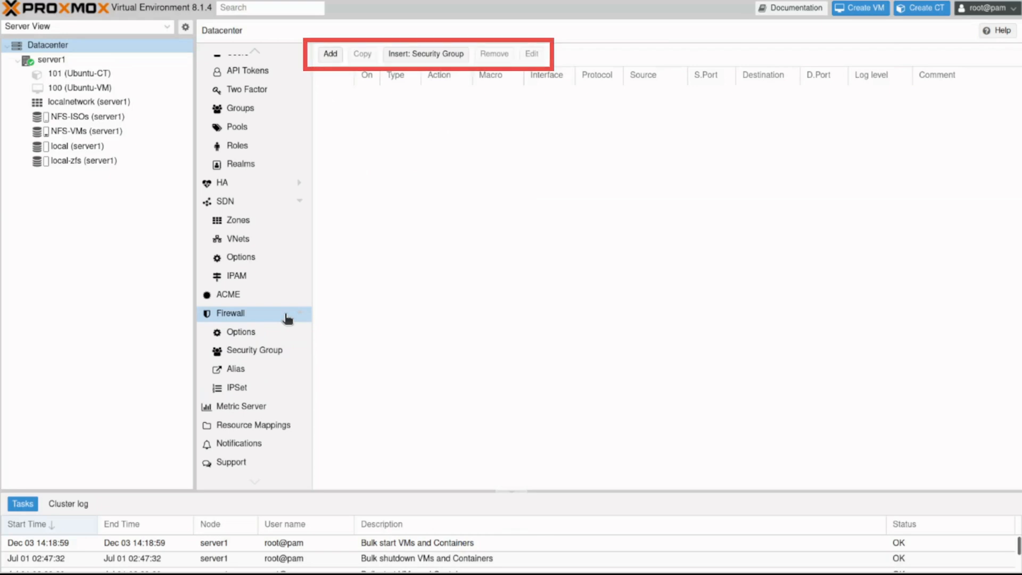
click(240, 332)
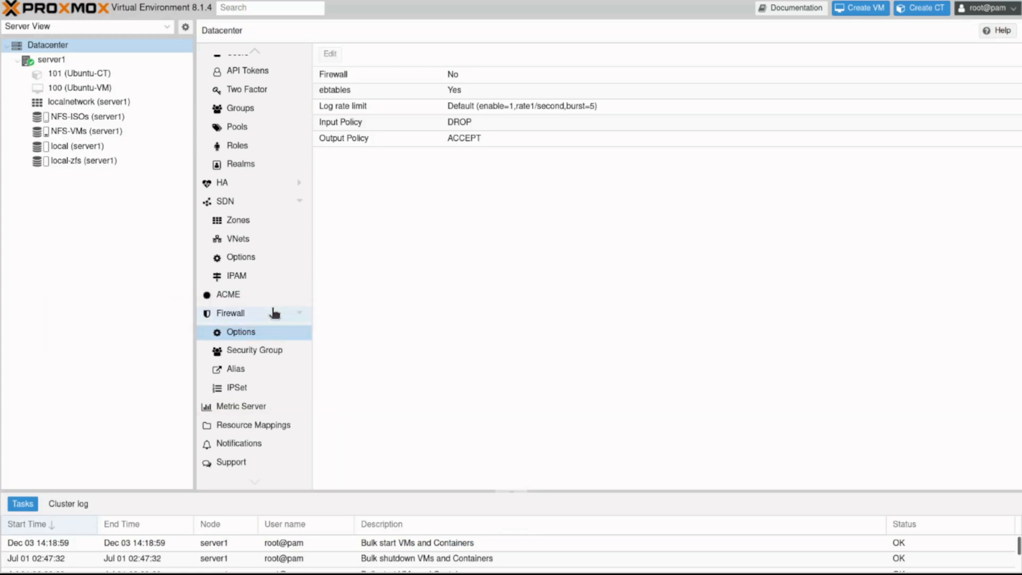
click(229, 313)
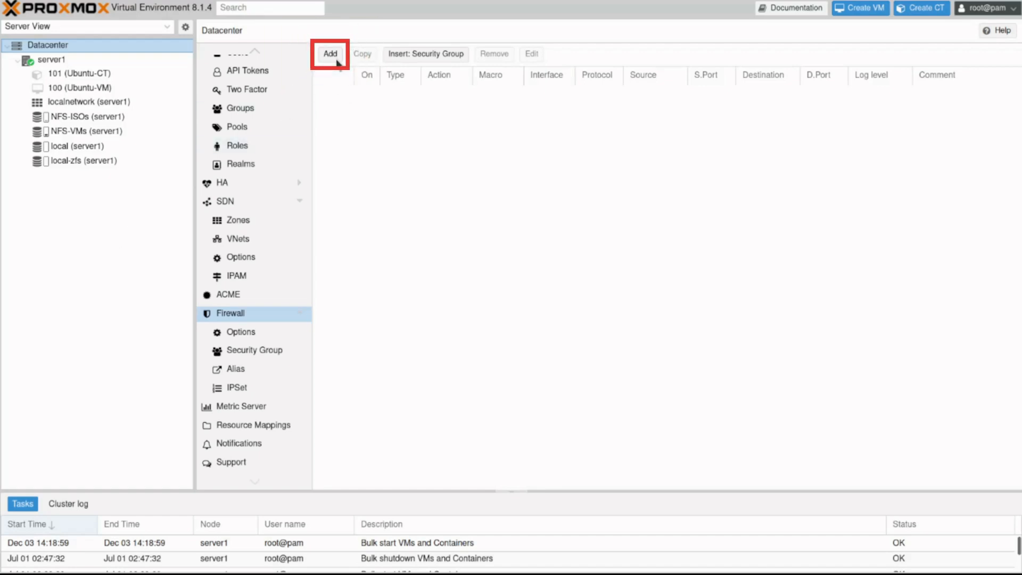
Step: Draft a new datacenter firewall rule: direction in, action ACCEPT, interface ens161
click(330, 53)
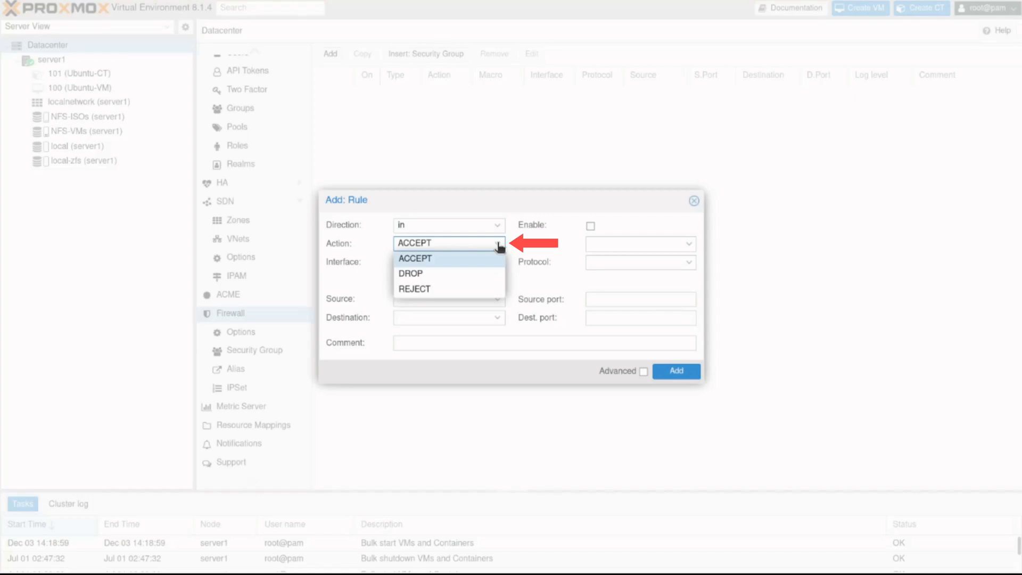
mouse_move(515, 224)
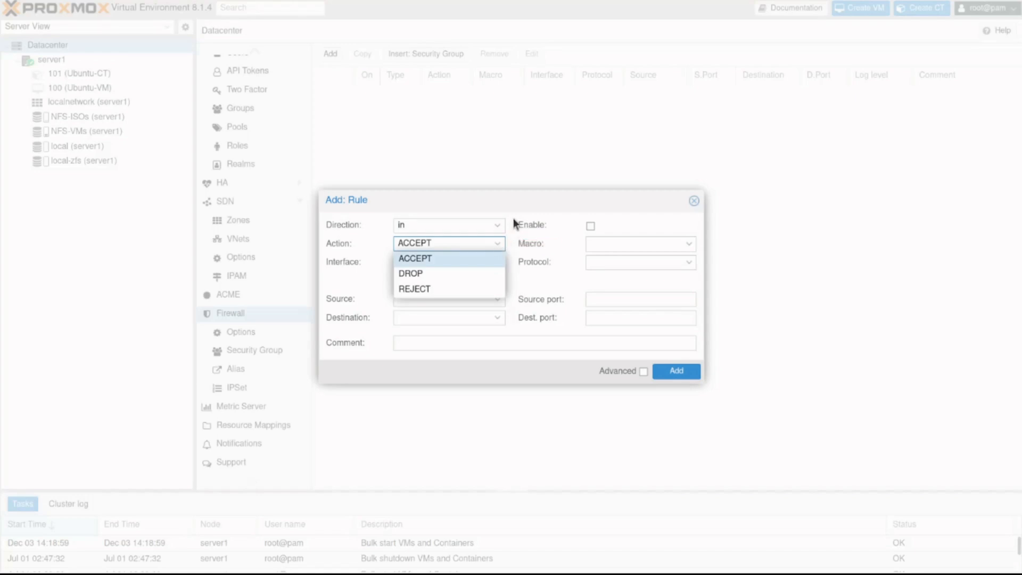
click(415, 258)
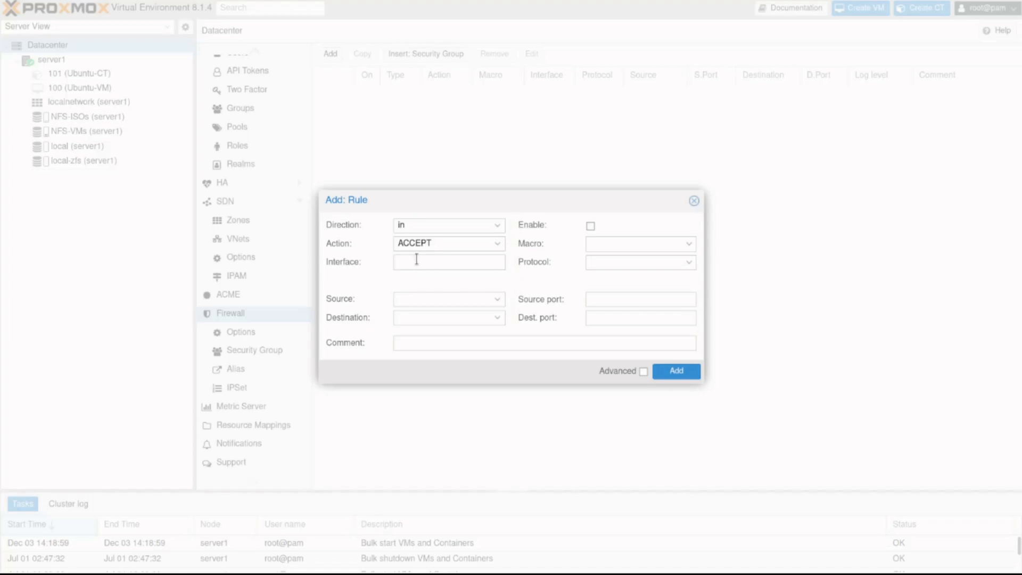
text(e)
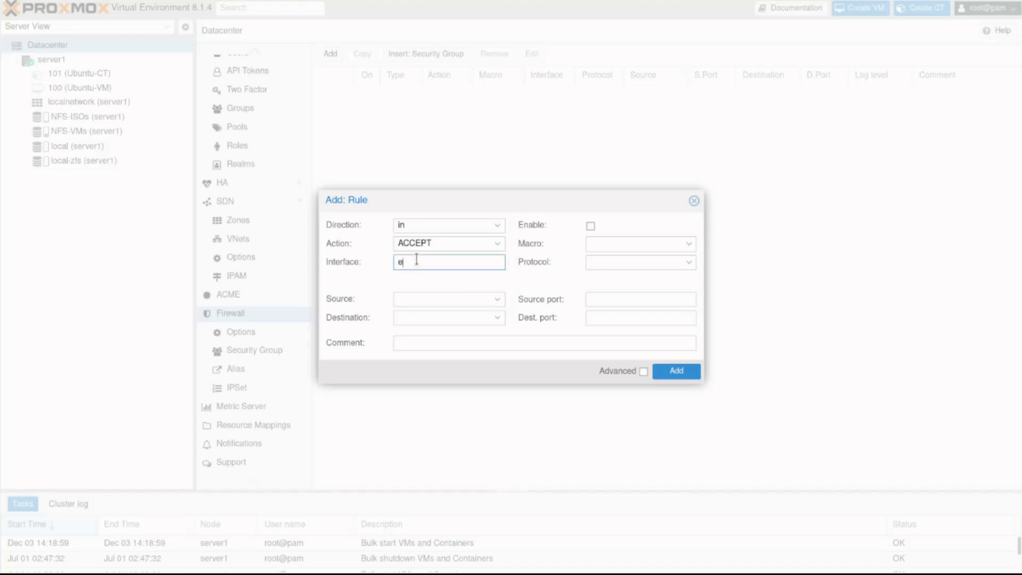
text(ns161)
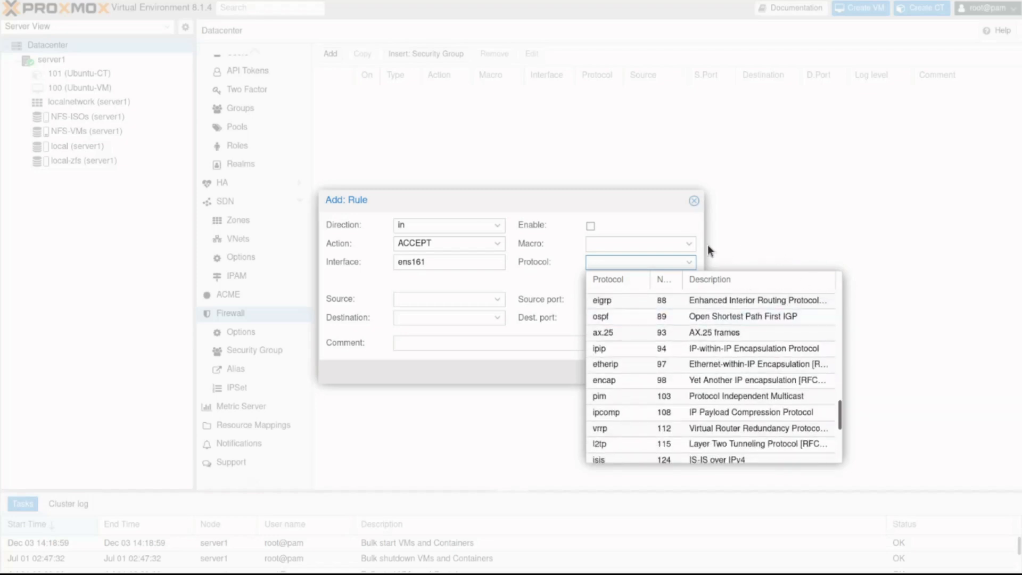
Step: Select the SSH macro from the rule's Macro list
click(688, 243)
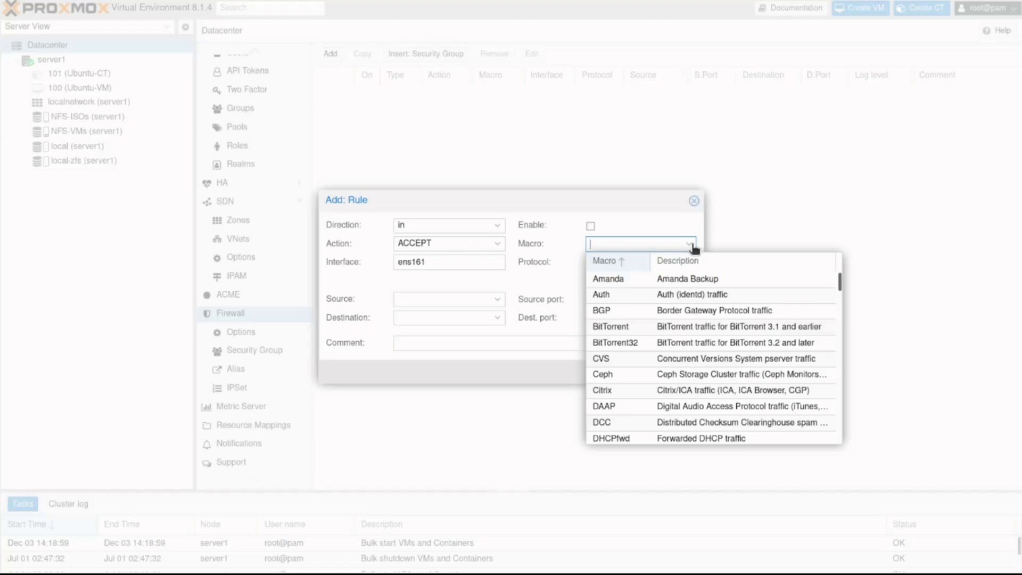
mouse_move(735, 330)
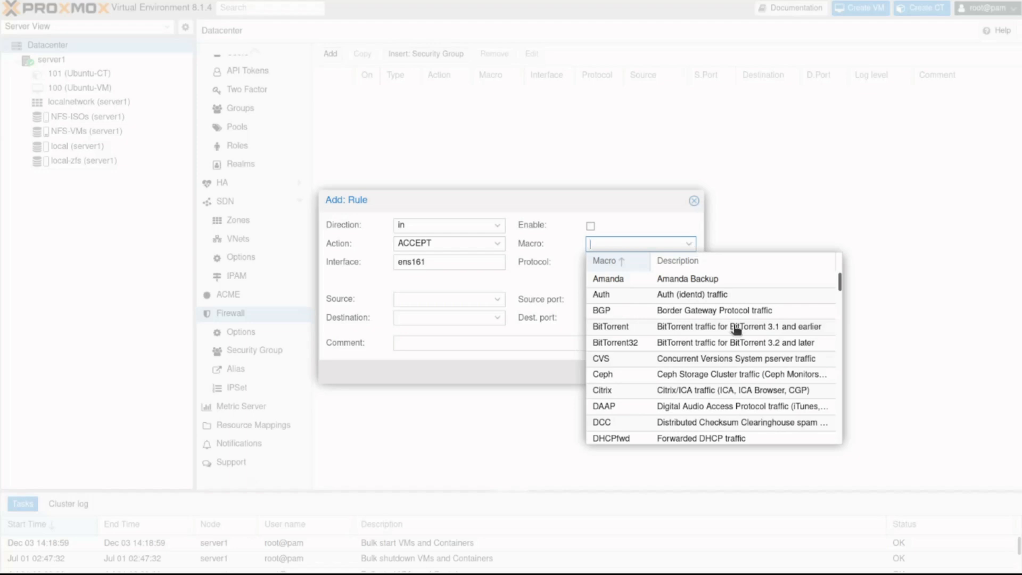
scroll(down, 3)
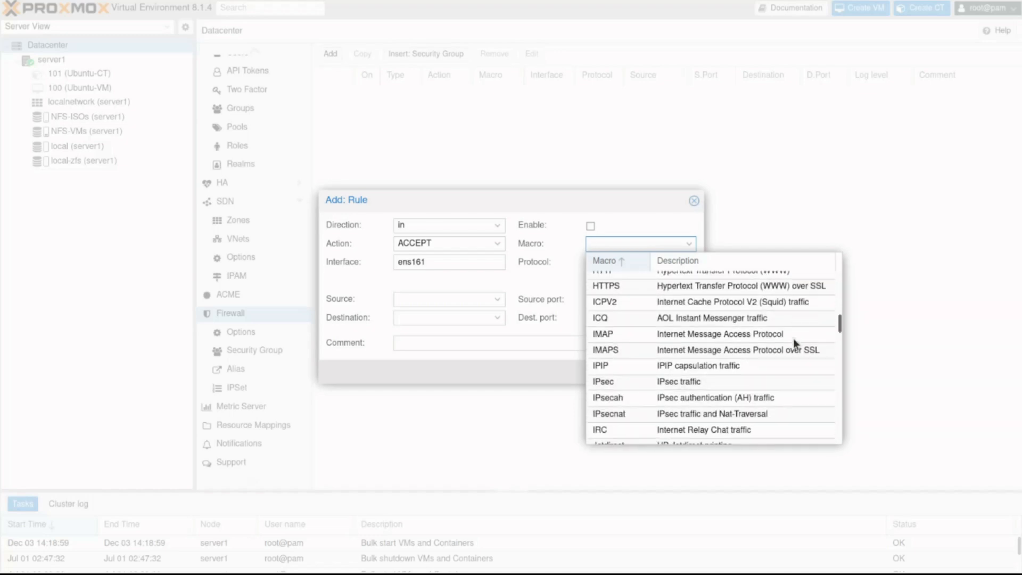
scroll(down, 3)
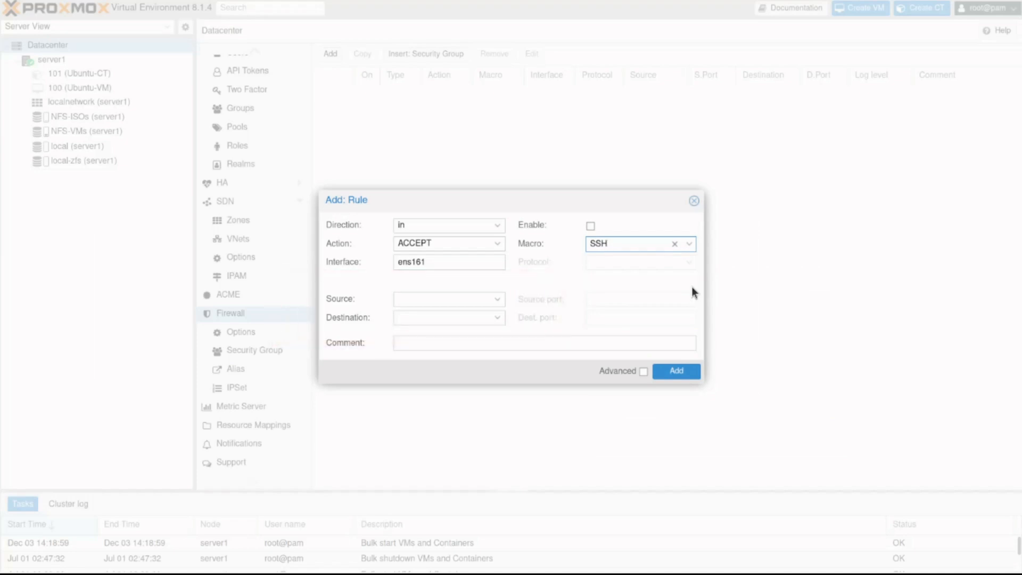
click(626, 243)
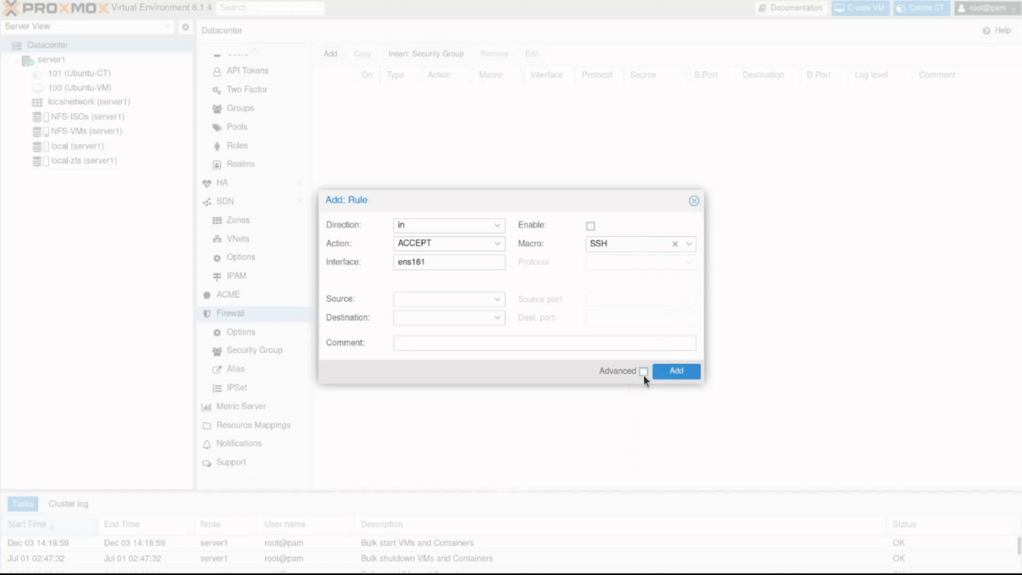
Step: Set log level to warning, enable the SSH rule on ens161, and add it
click(644, 371)
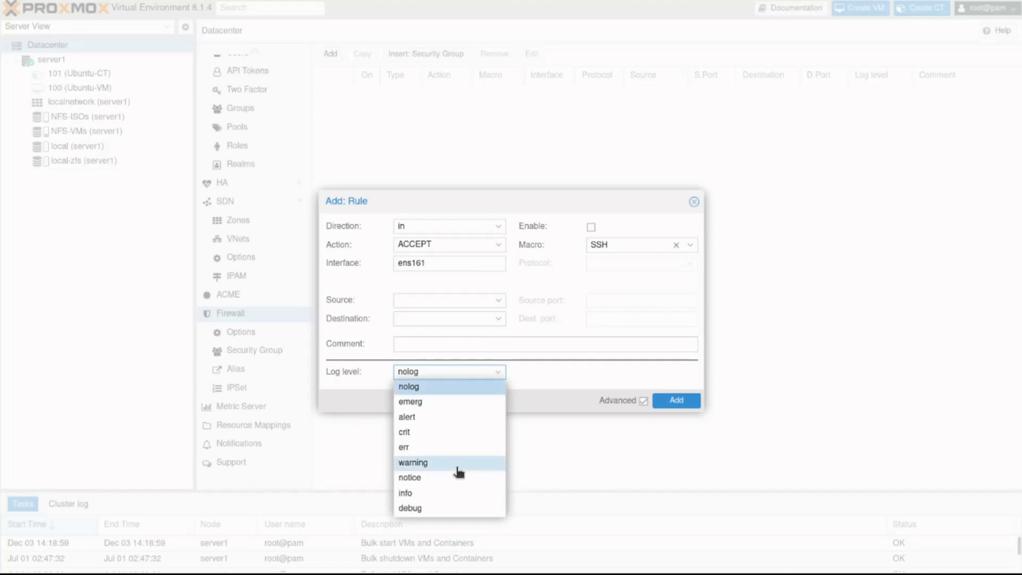
click(413, 462)
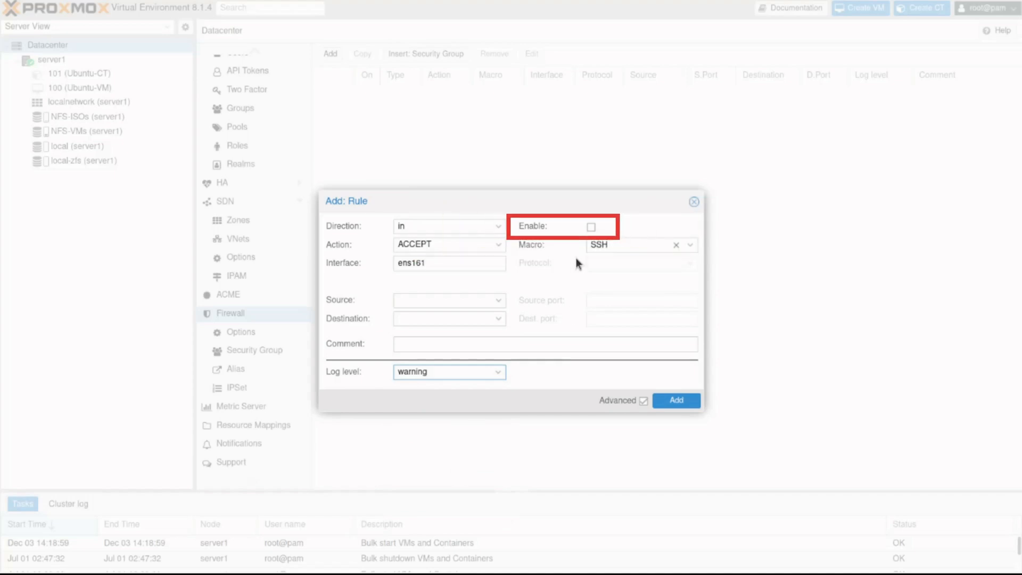
click(581, 226)
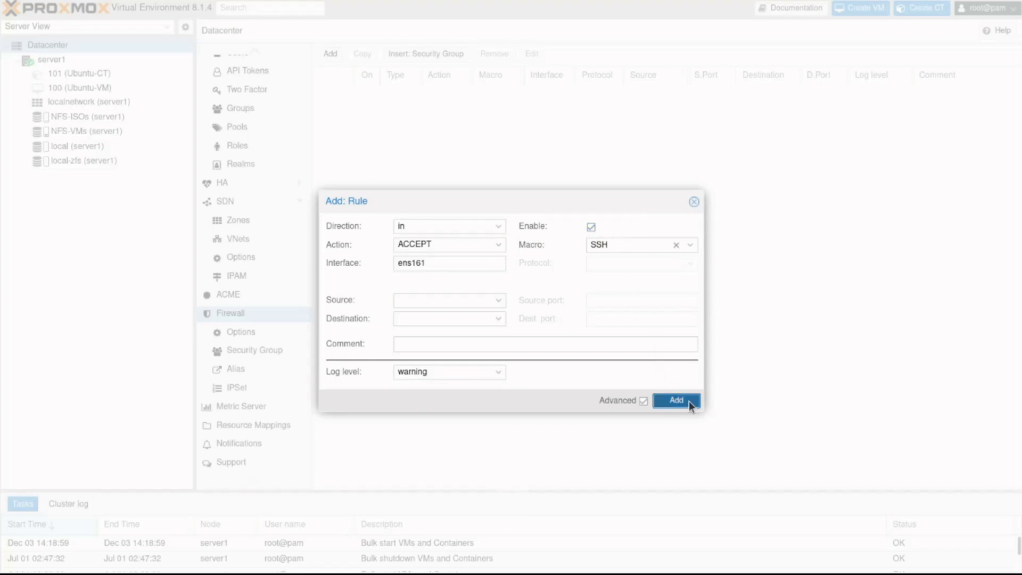
click(676, 401)
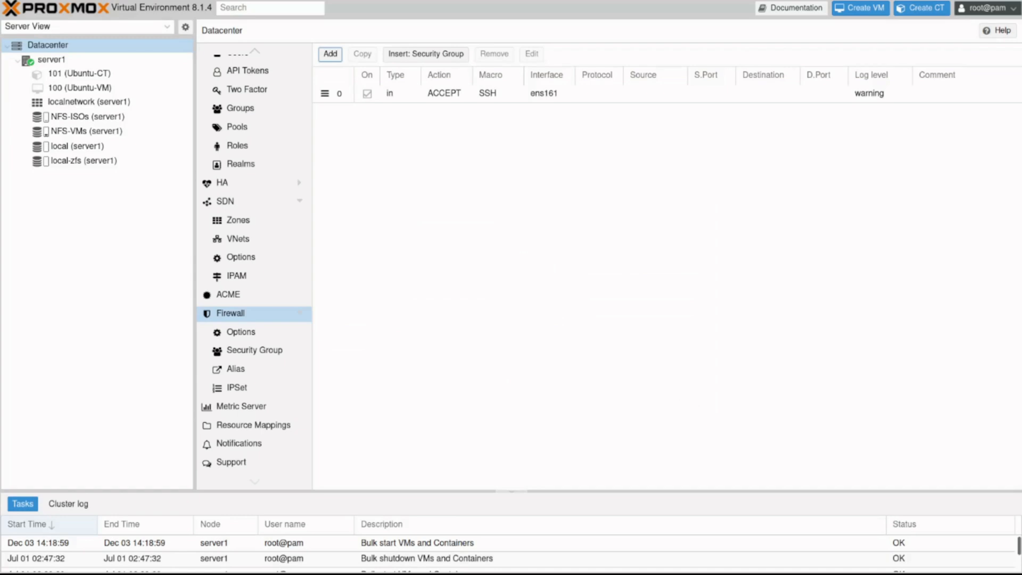
mouse_move(107, 235)
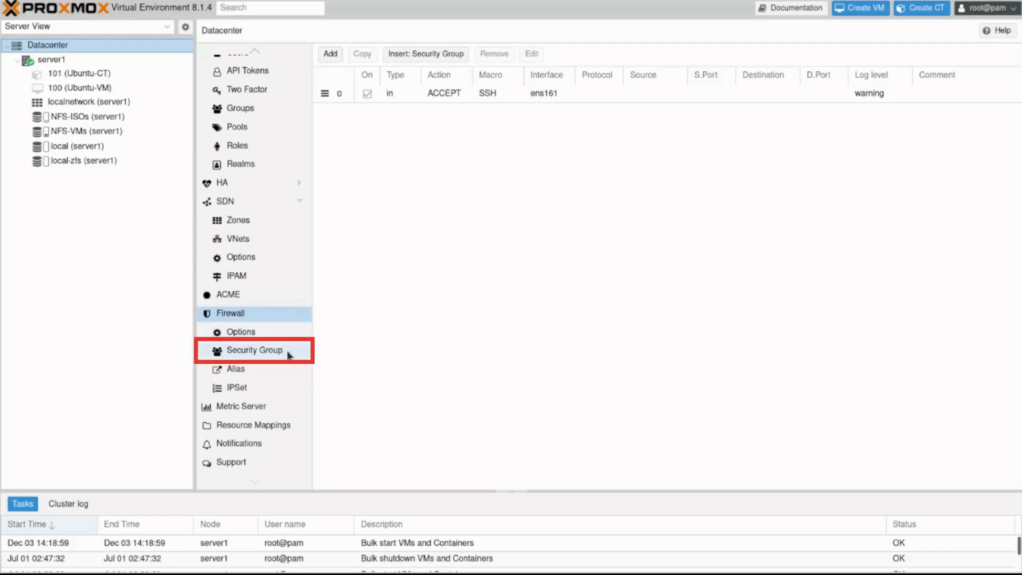
Step: Under Datacenter > Firewall > Security Group, create the empty http_traffic group
click(255, 350)
text(HTTP_traffic)
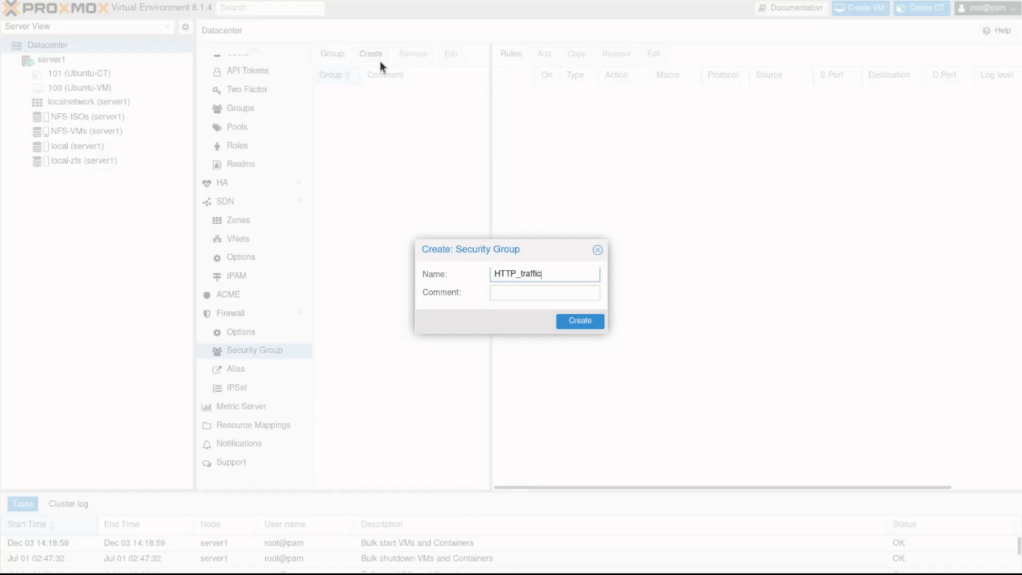
click(578, 321)
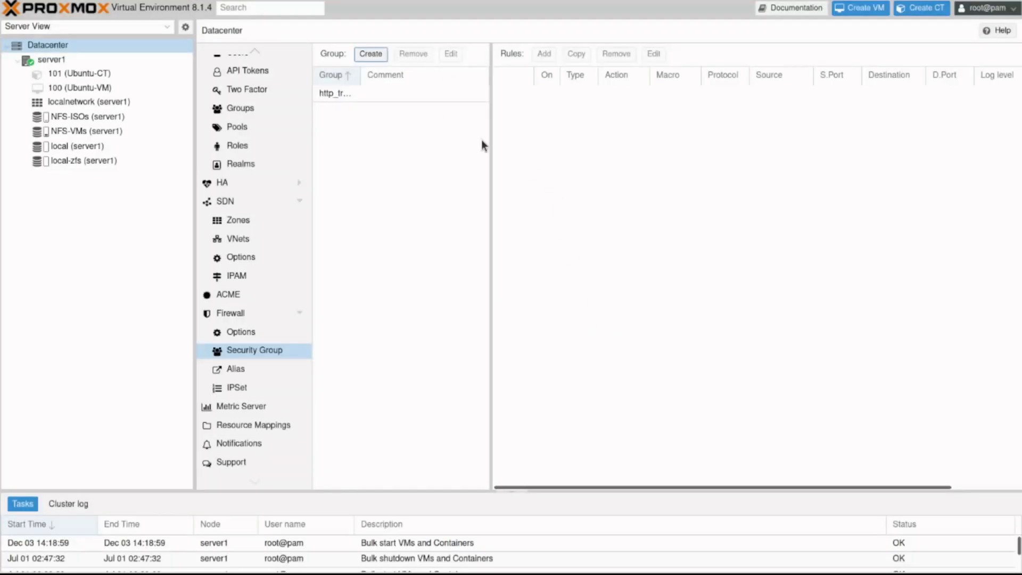
click(334, 93)
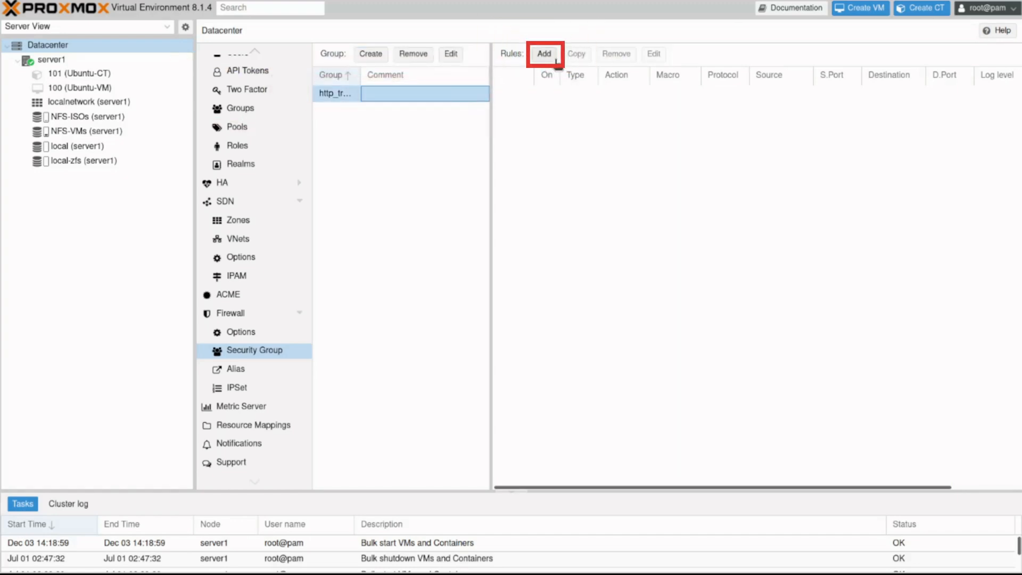
Step: Add an enabled inbound ACCEPT rule using the HTTP macro to http_traffic
click(544, 53)
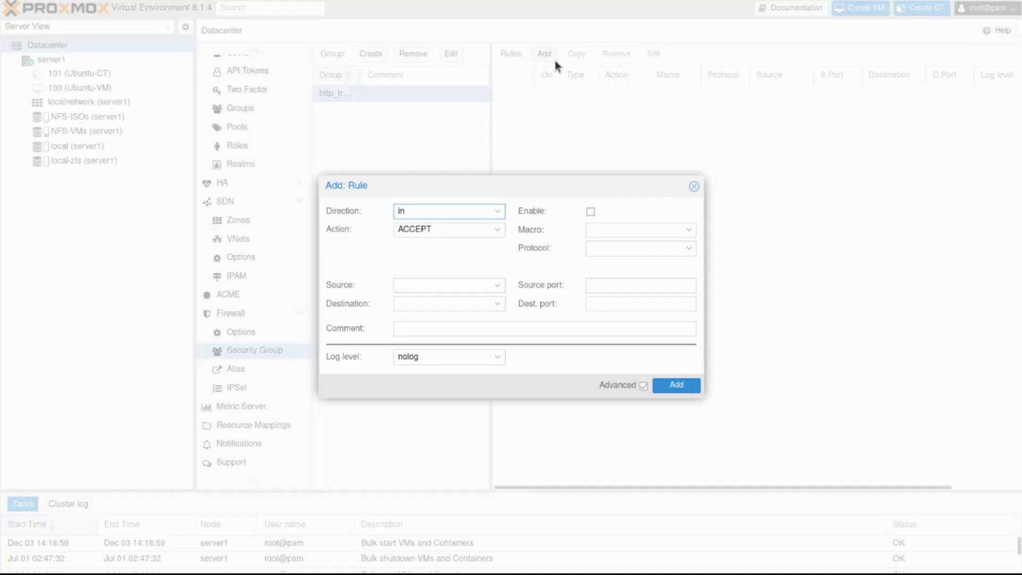
mouse_move(624, 216)
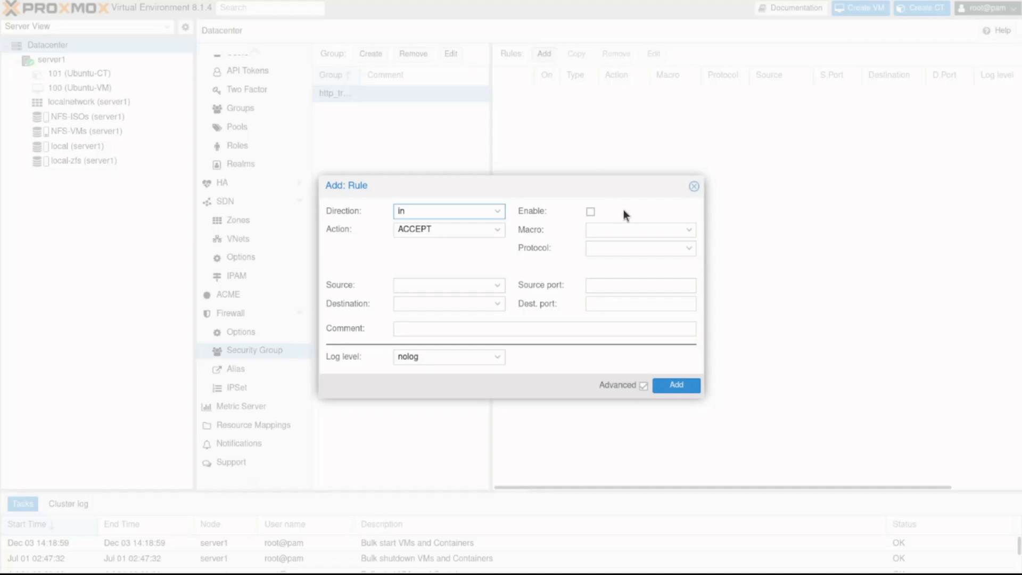
text(ht)
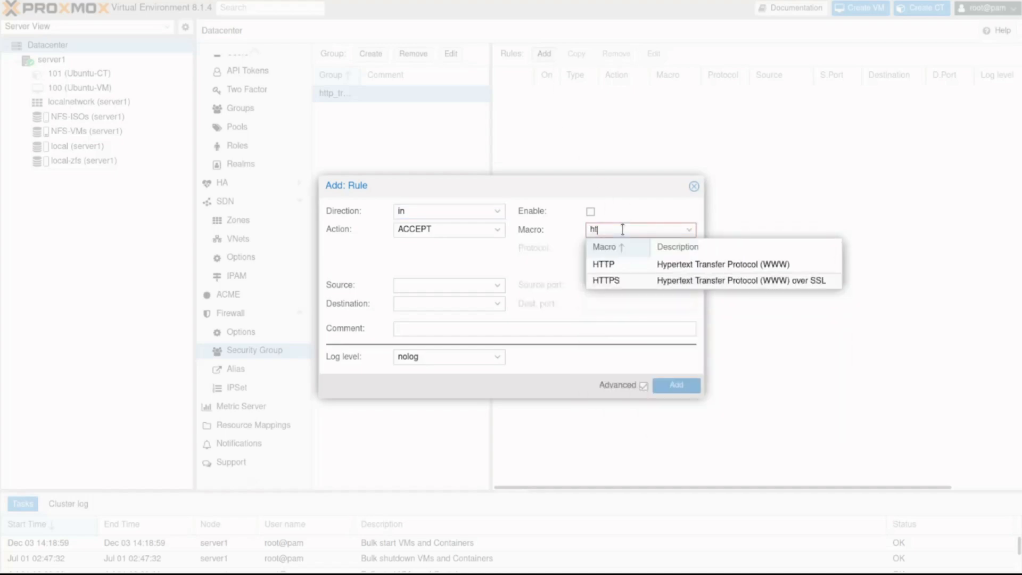
click(602, 264)
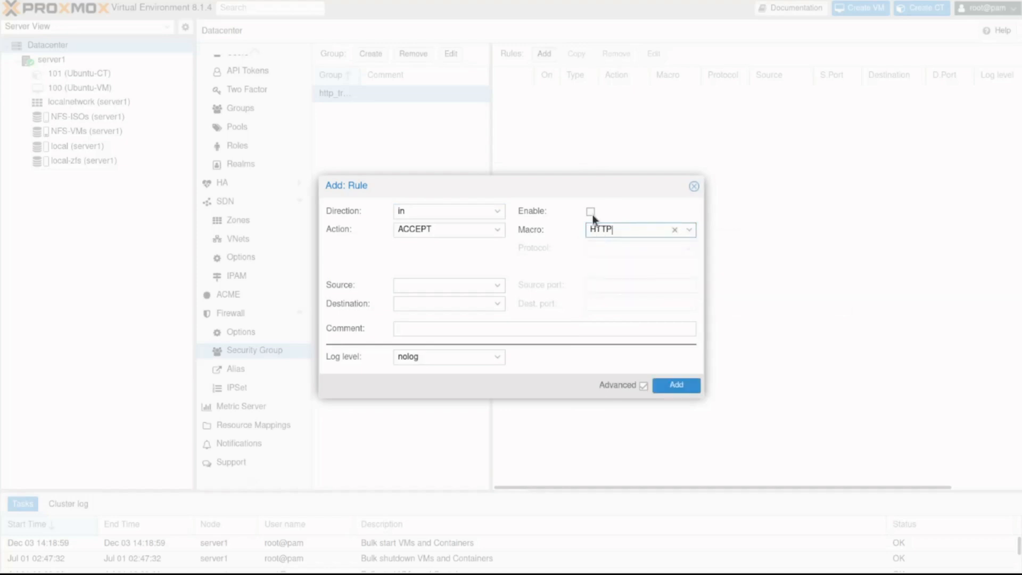
click(676, 386)
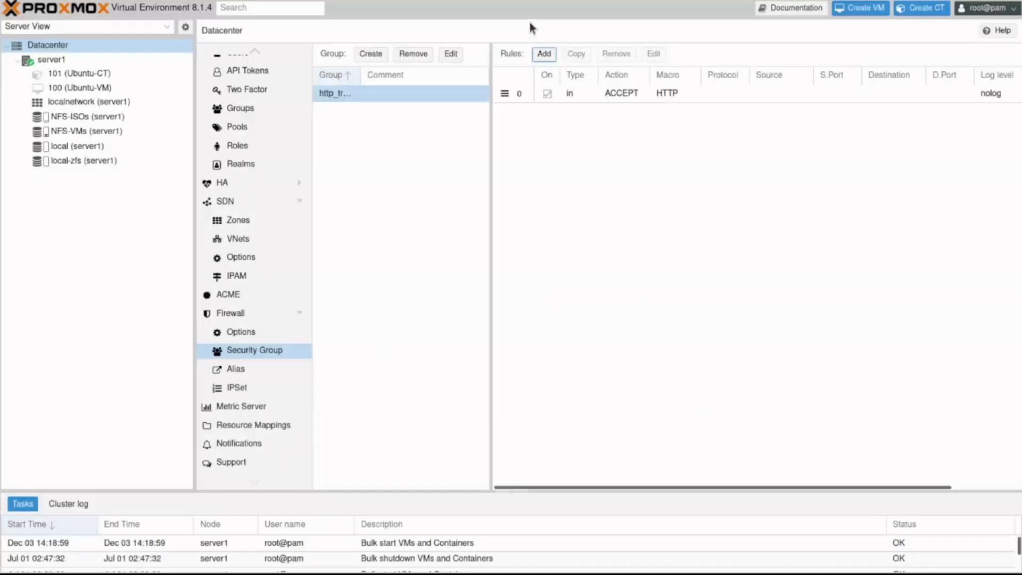
Step: Add a second enabled inbound ACCEPT rule using the HTTPS macro
click(543, 53)
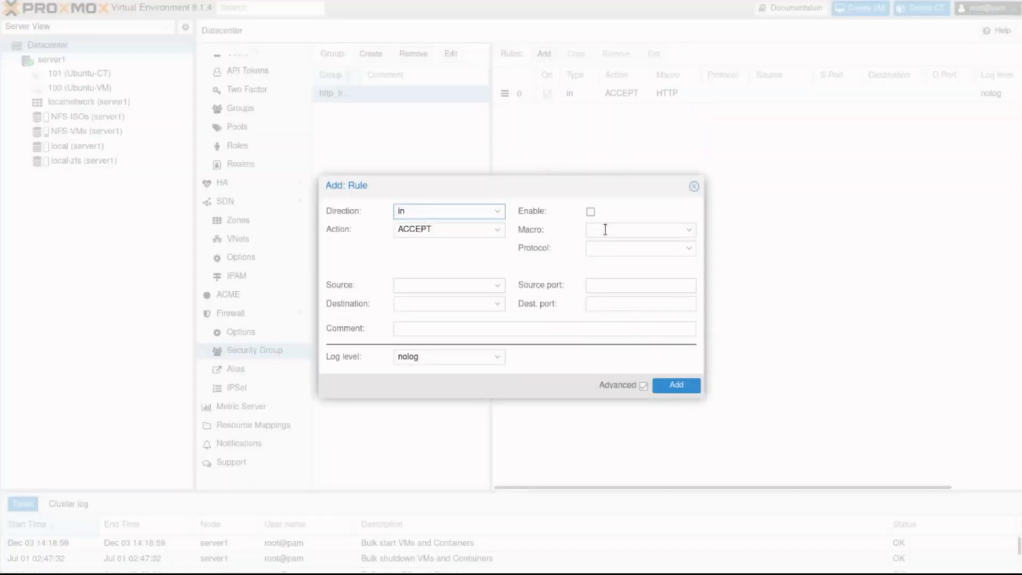
text(http)
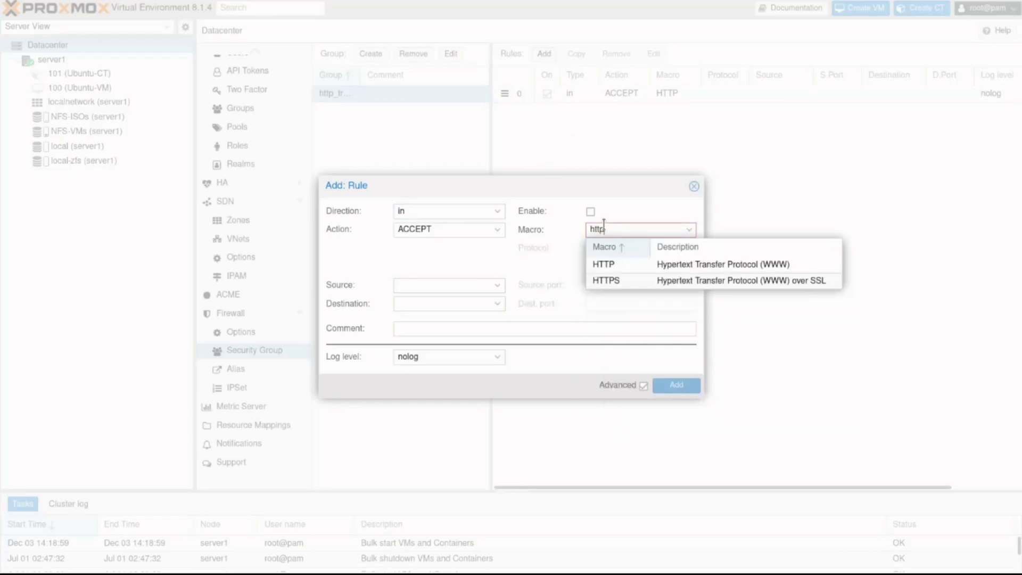
click(607, 281)
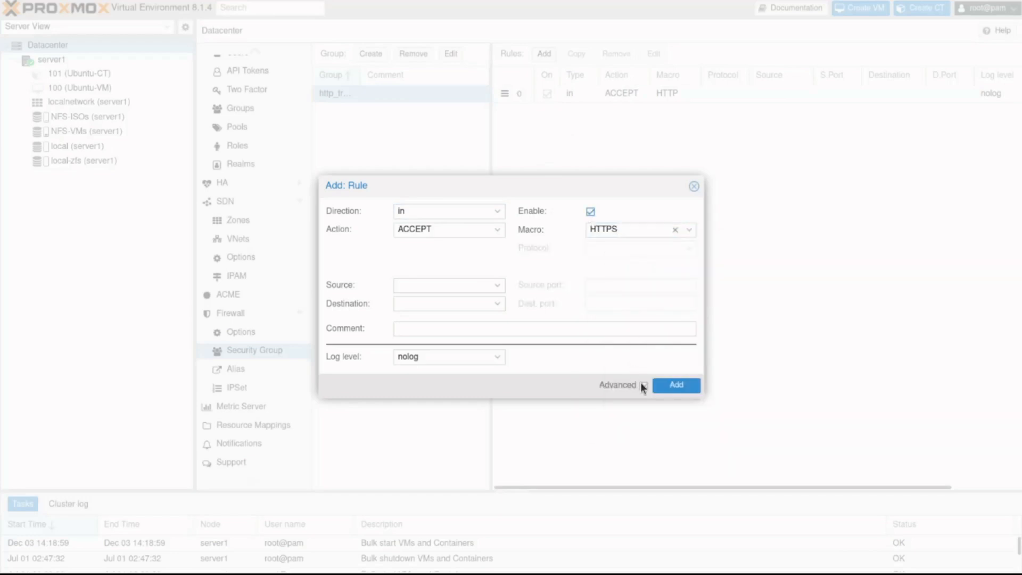
click(676, 386)
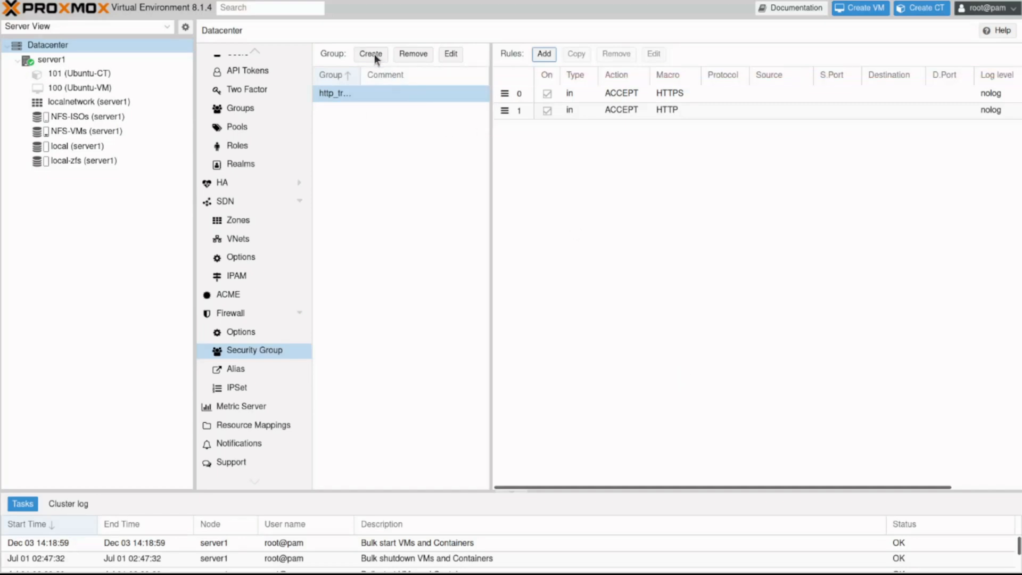
Step: Create group ssh_traffic and add an enabled inbound ACCEPT rule with the SSH macro
text(ssh_traffic)
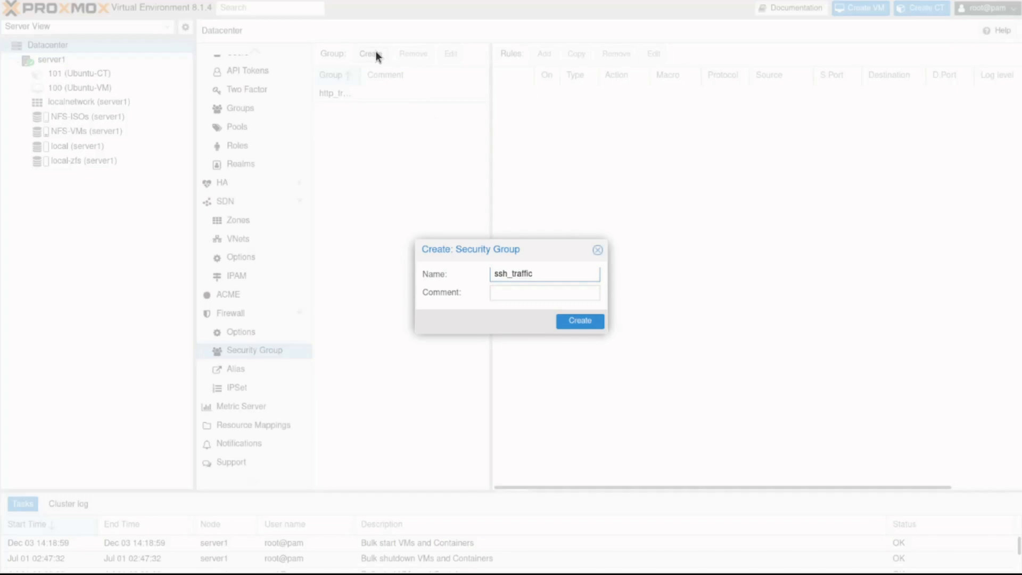
click(578, 321)
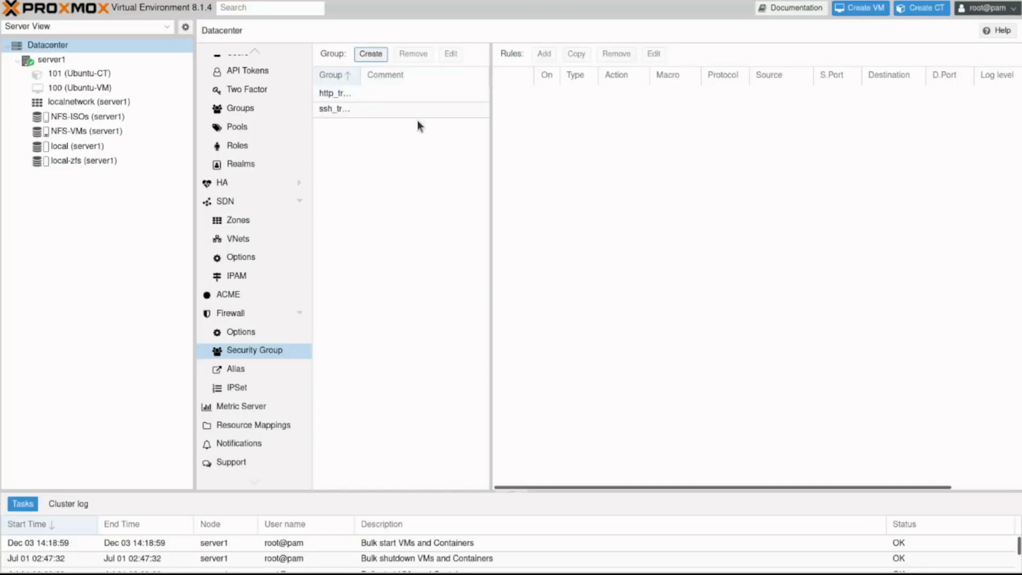
click(543, 54)
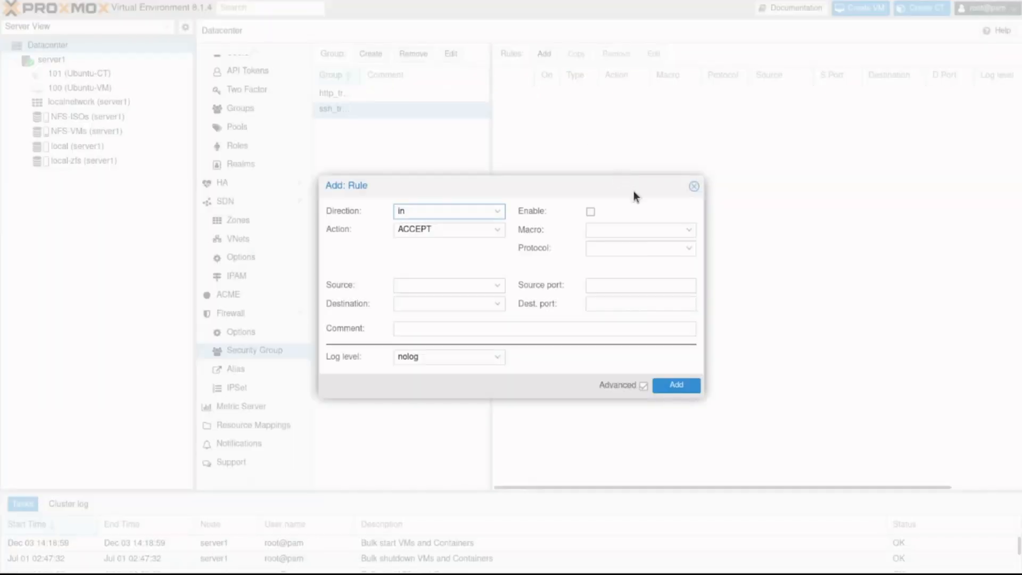
text(ssh)
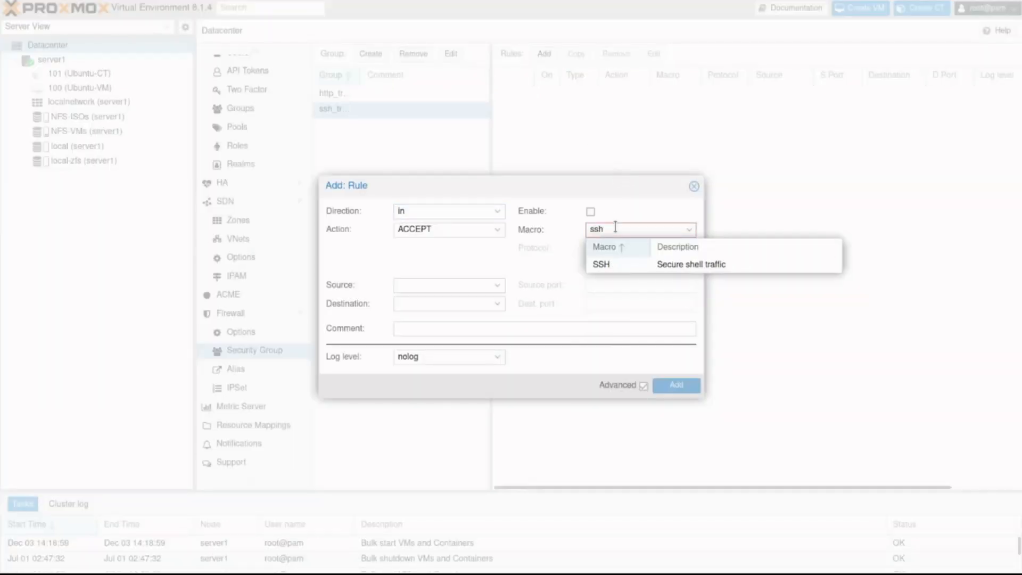
click(600, 264)
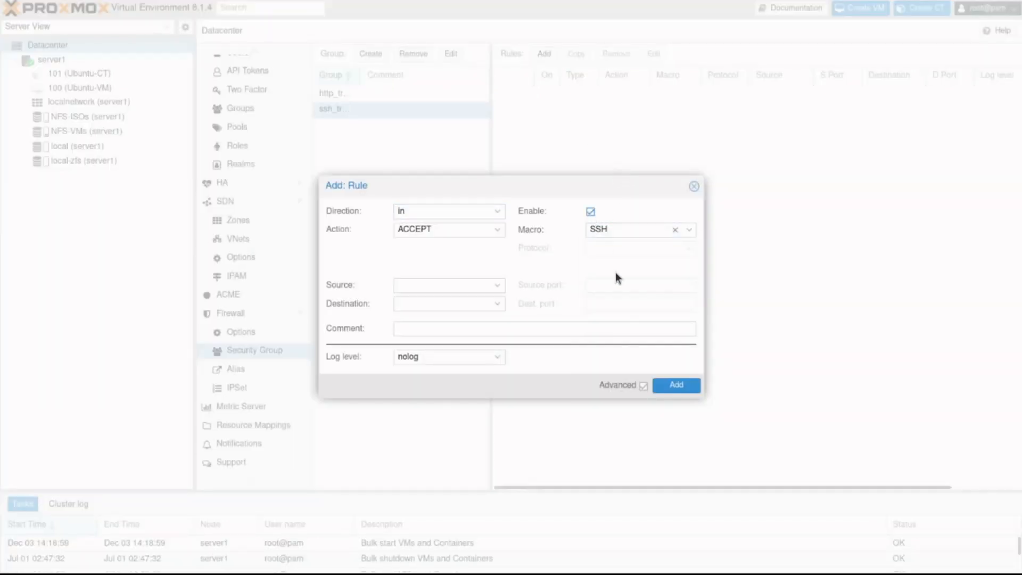
click(676, 384)
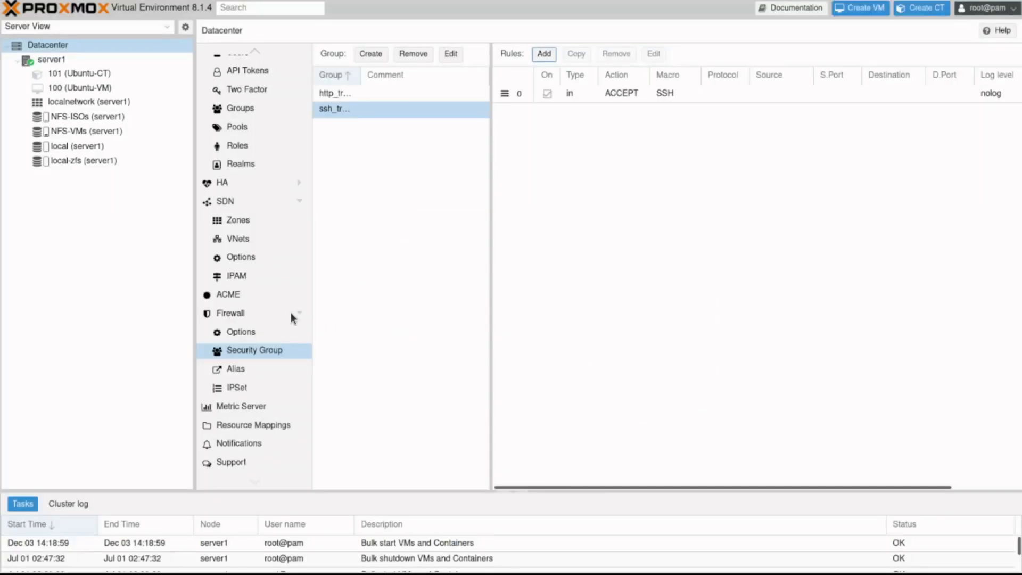
mouse_move(244, 313)
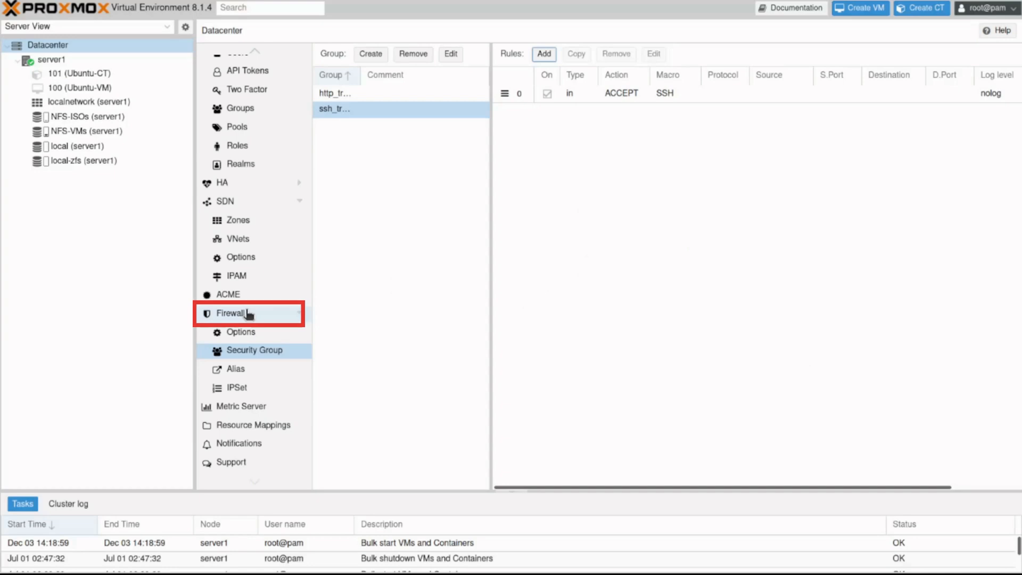
Step: Insert the http_traffic security group into the datacenter rules as an enabled rule on ens161
click(229, 313)
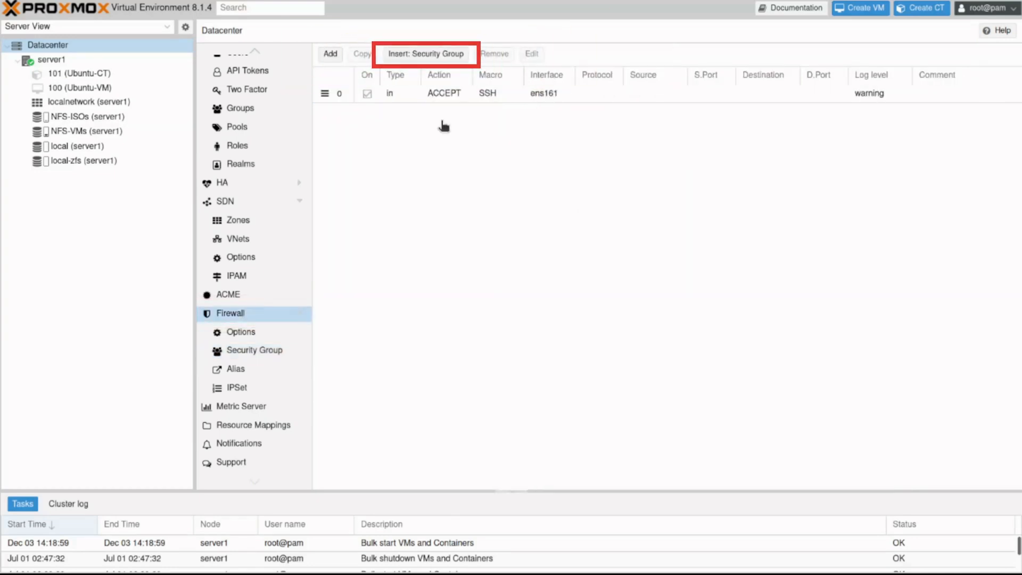
click(424, 54)
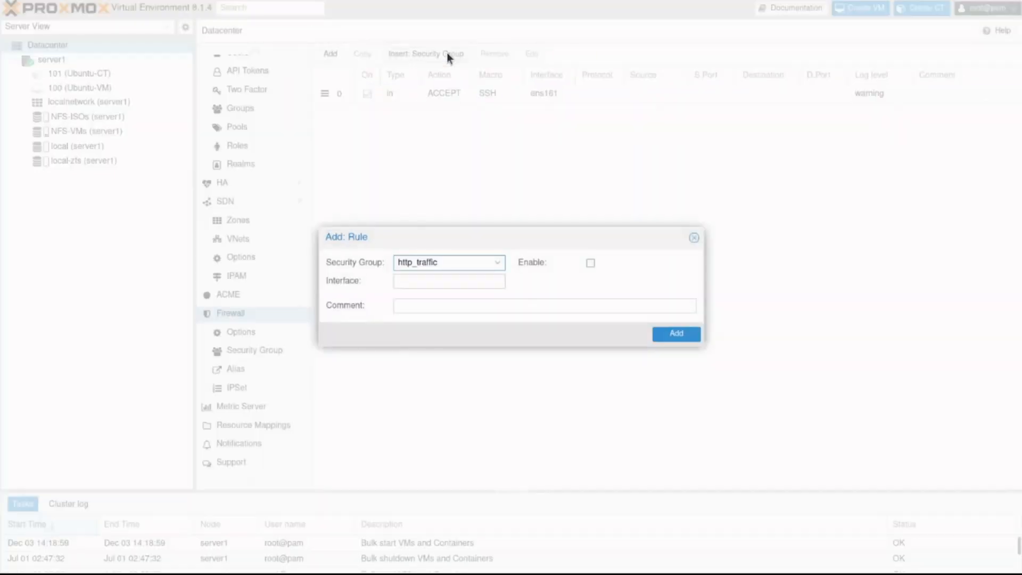
click(499, 262)
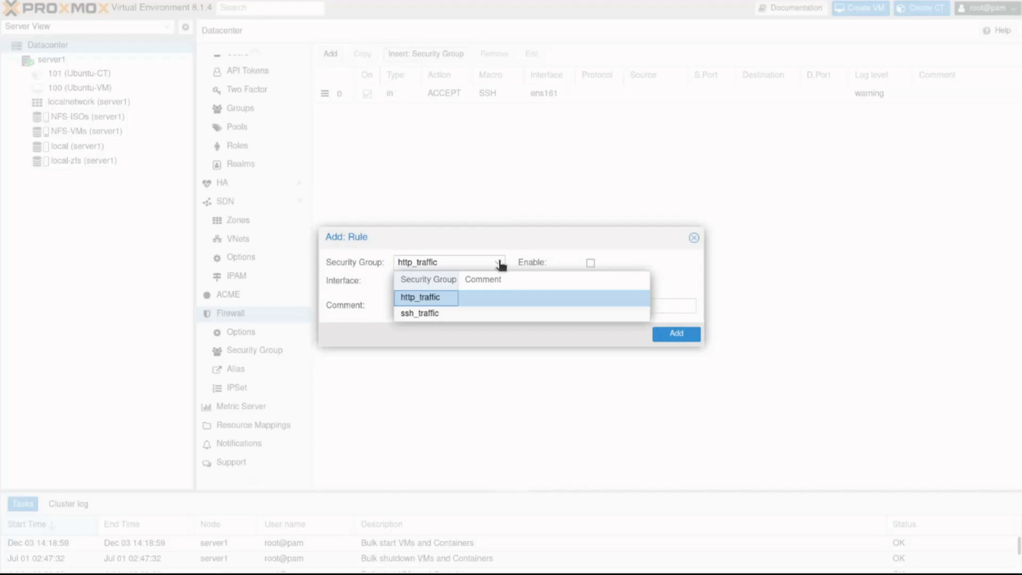
click(421, 297)
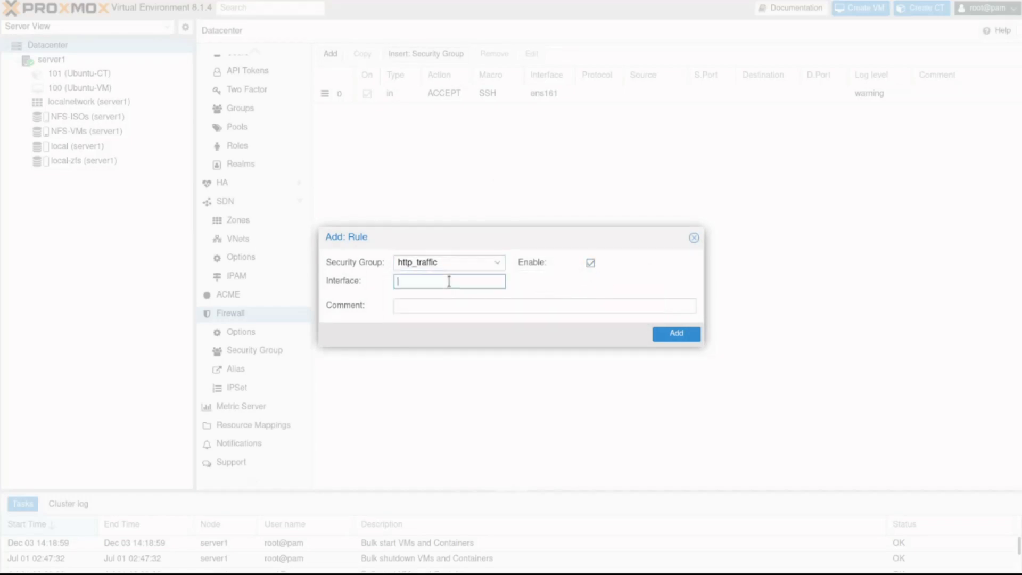
text(ens161)
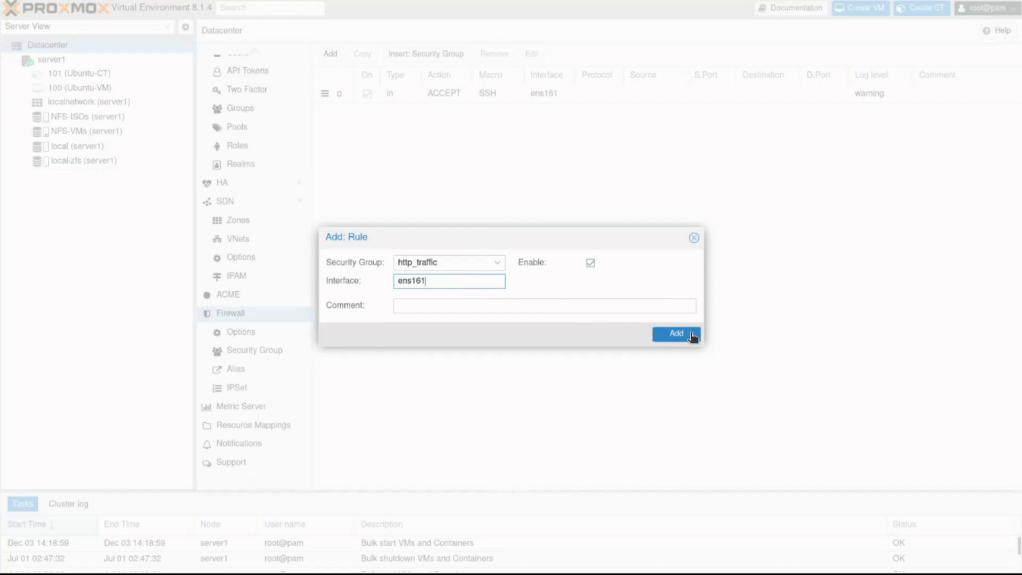
click(676, 334)
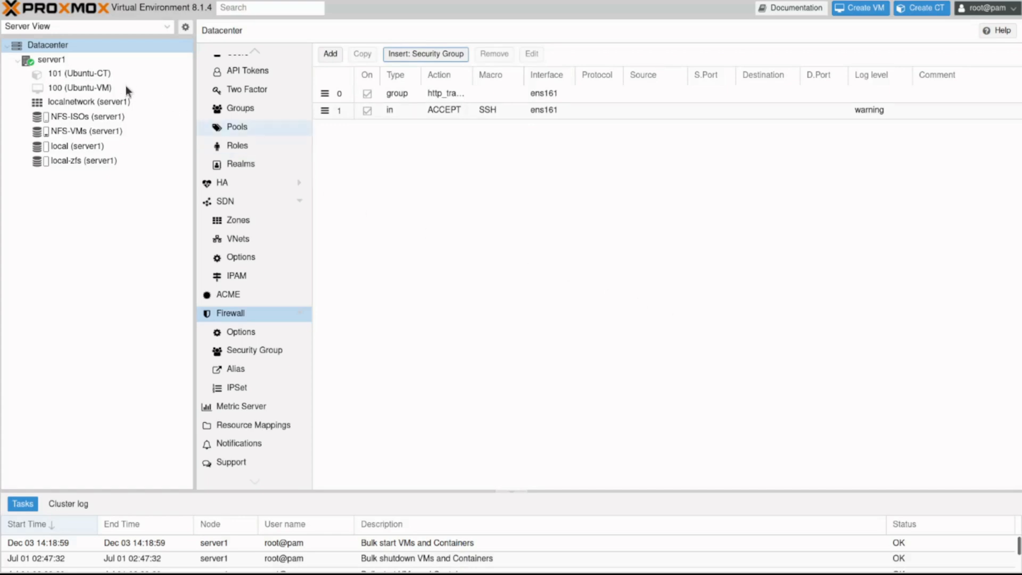
Step: Open the firewall rules of container 101 (Ubuntu-CT)
click(79, 73)
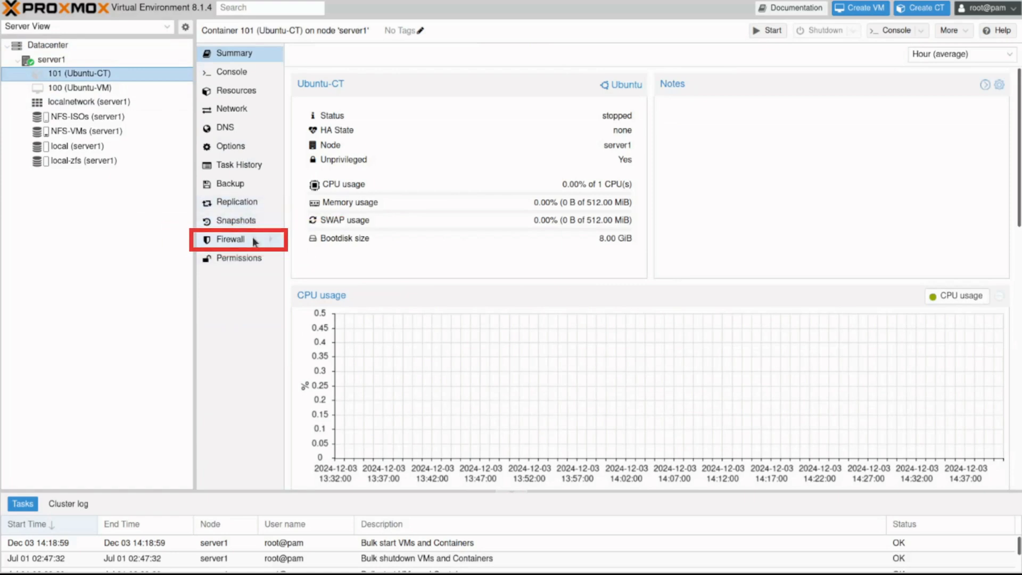
click(230, 239)
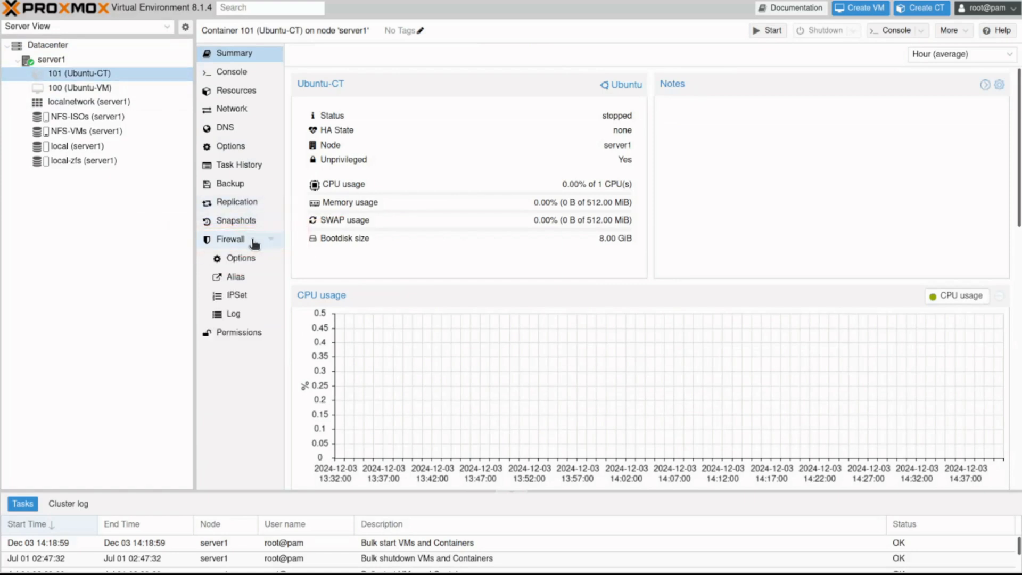
click(230, 239)
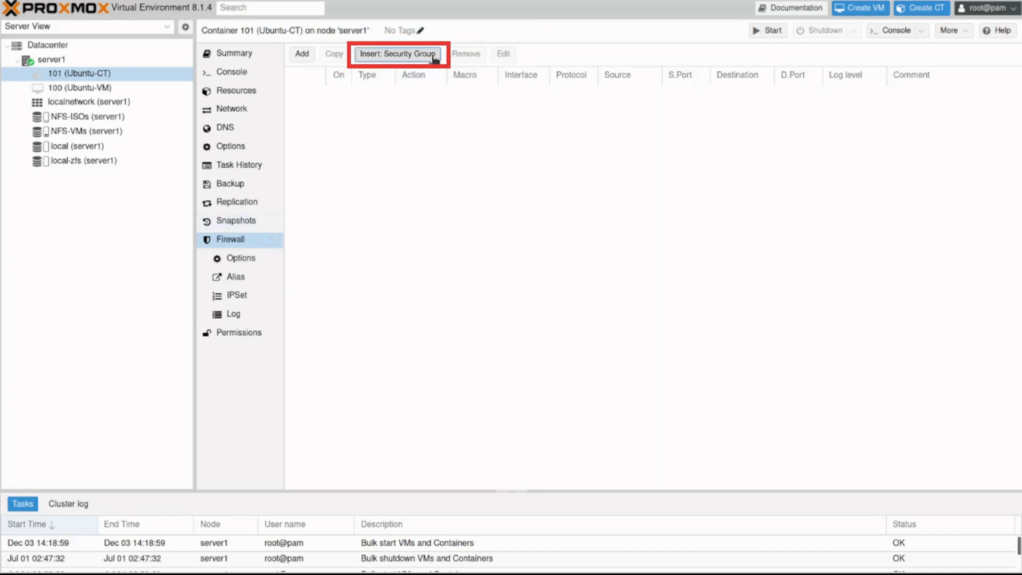
Step: Pick http_traffic in the Insert Security Group dialog, then close it without adding
click(397, 54)
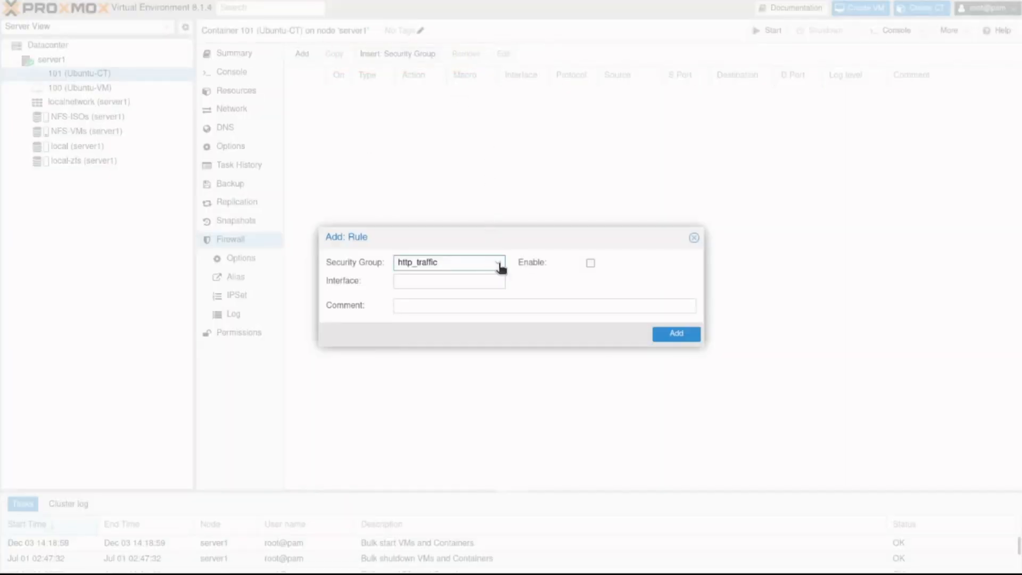
click(499, 262)
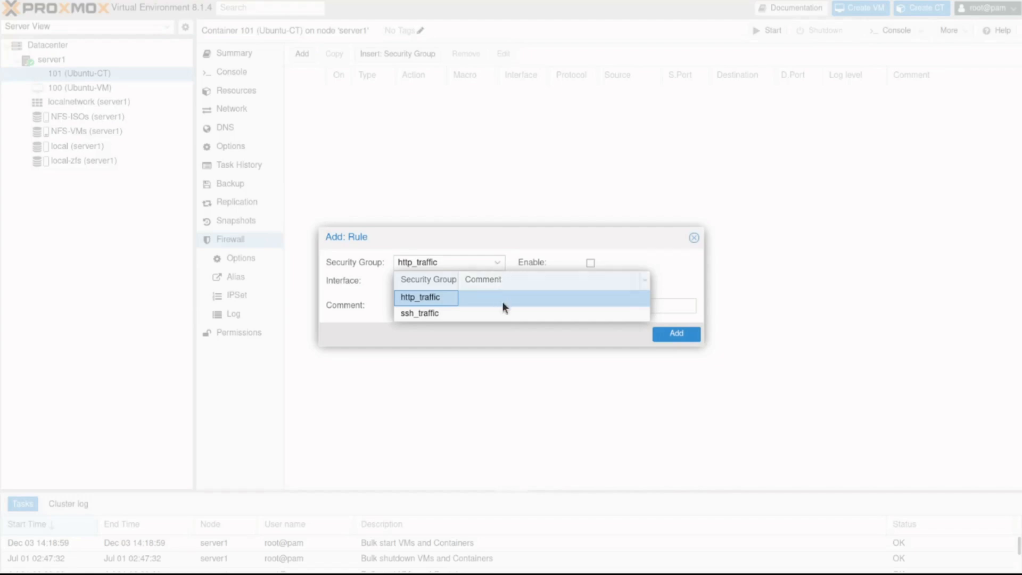
click(420, 298)
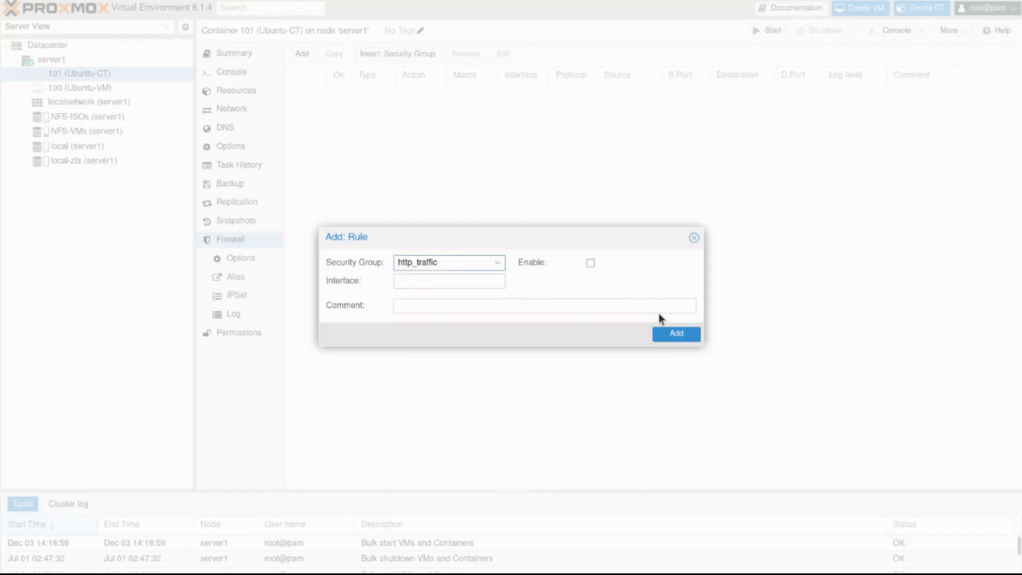
click(676, 333)
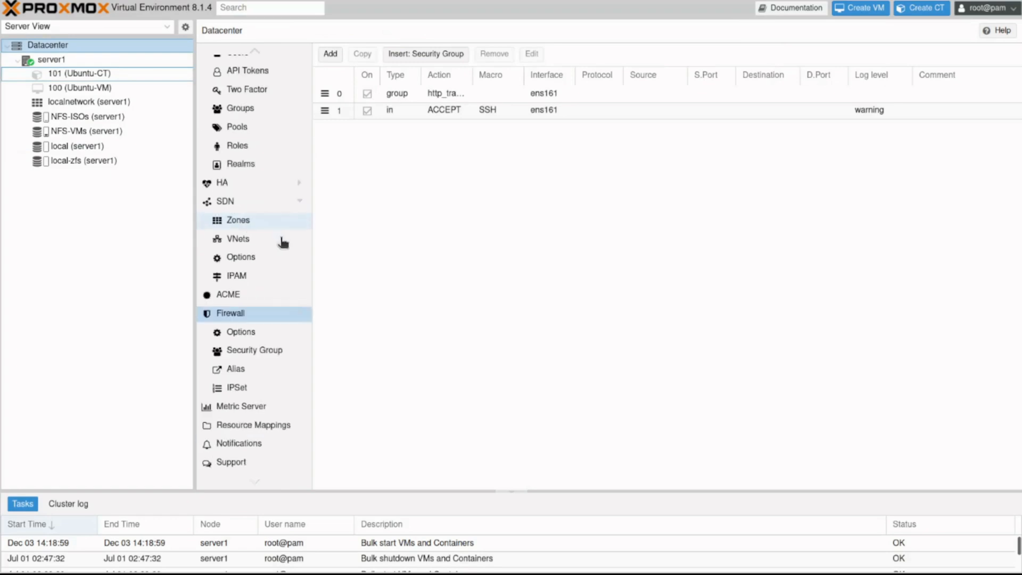
Step: Add the datacenter firewall alias fileserver1 with IP 10.1.1.45
click(236, 369)
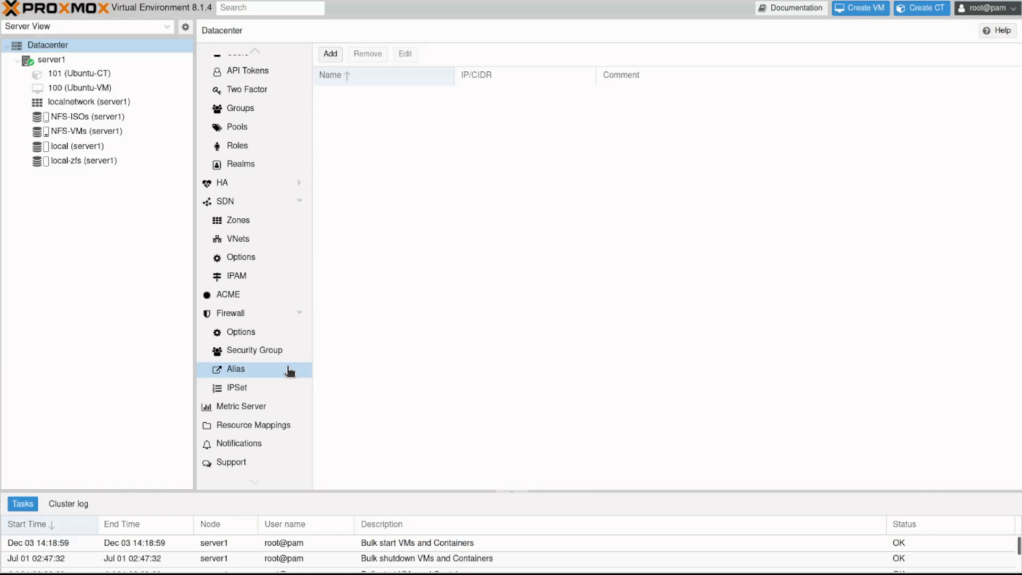
click(330, 53)
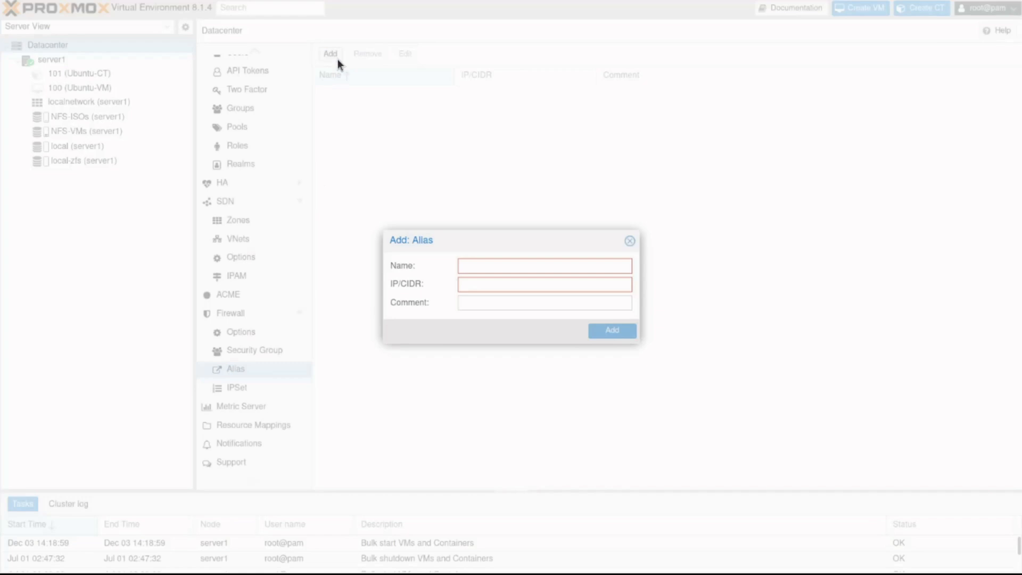
text(fileser)
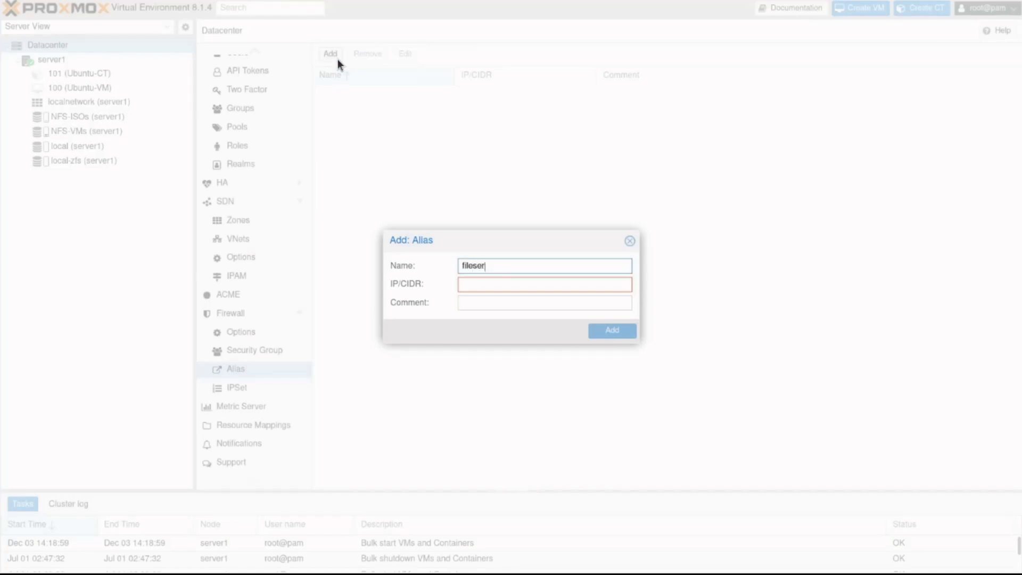
text(10.1.1.4)
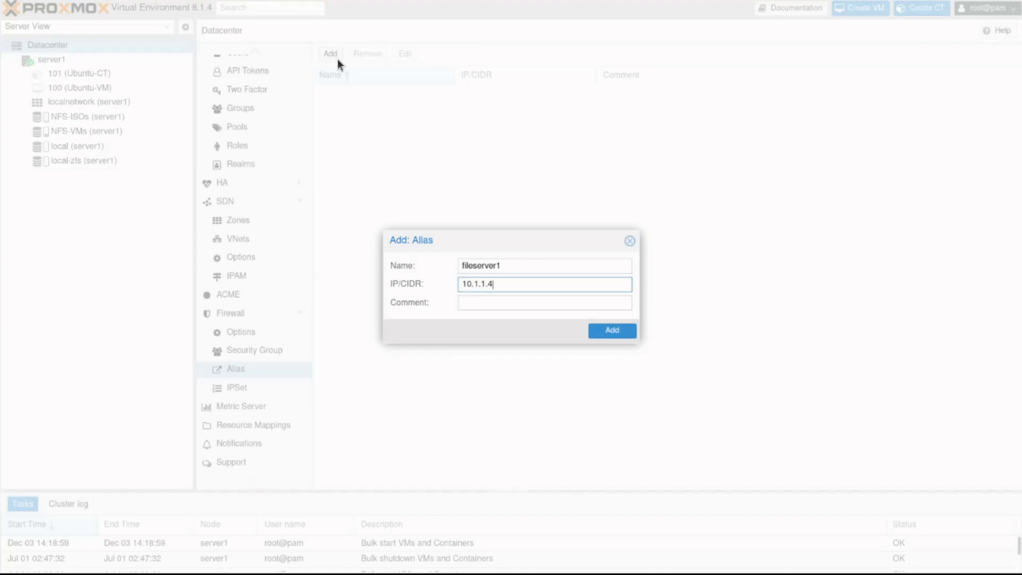
click(611, 330)
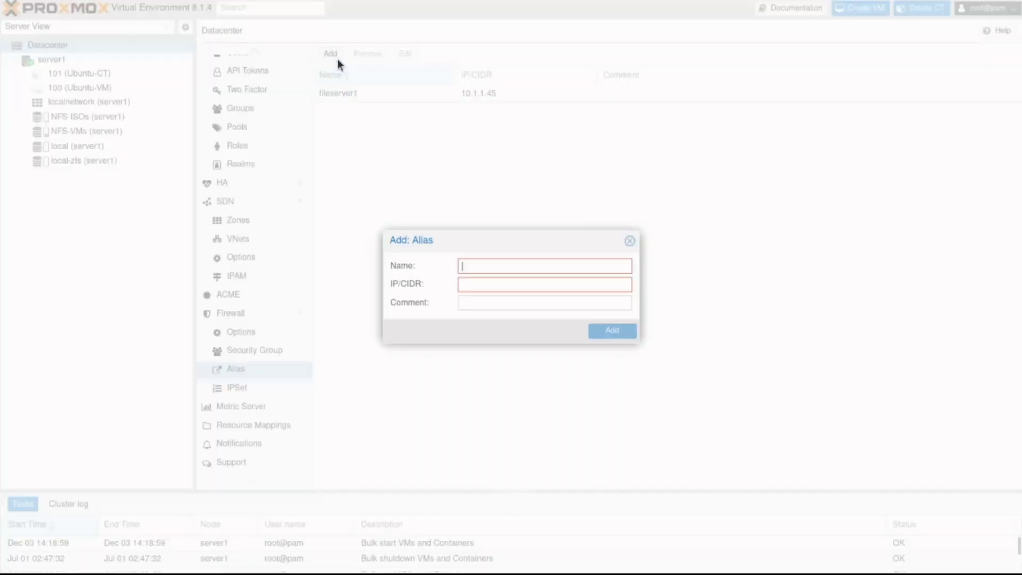
Step: Add the alias fileserver2 with IP 10.1.1.46
text(fileserver2)
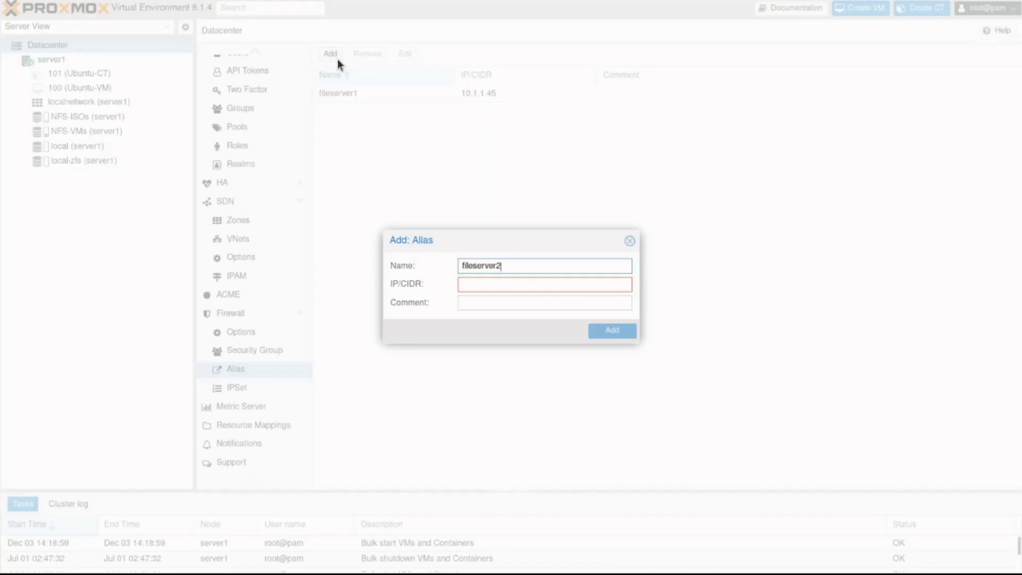
text(10.1.1)
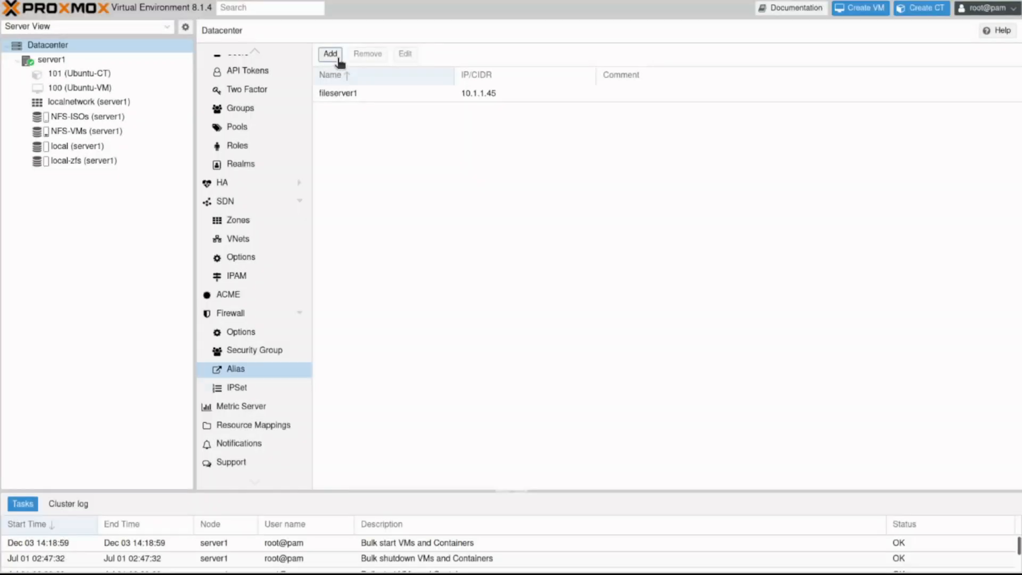
click(330, 54)
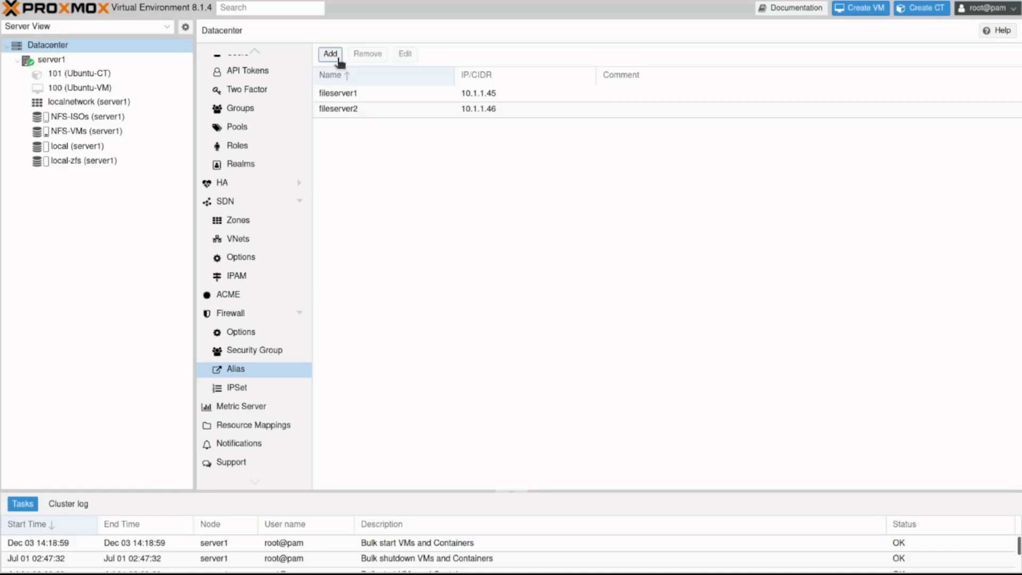
click(237, 387)
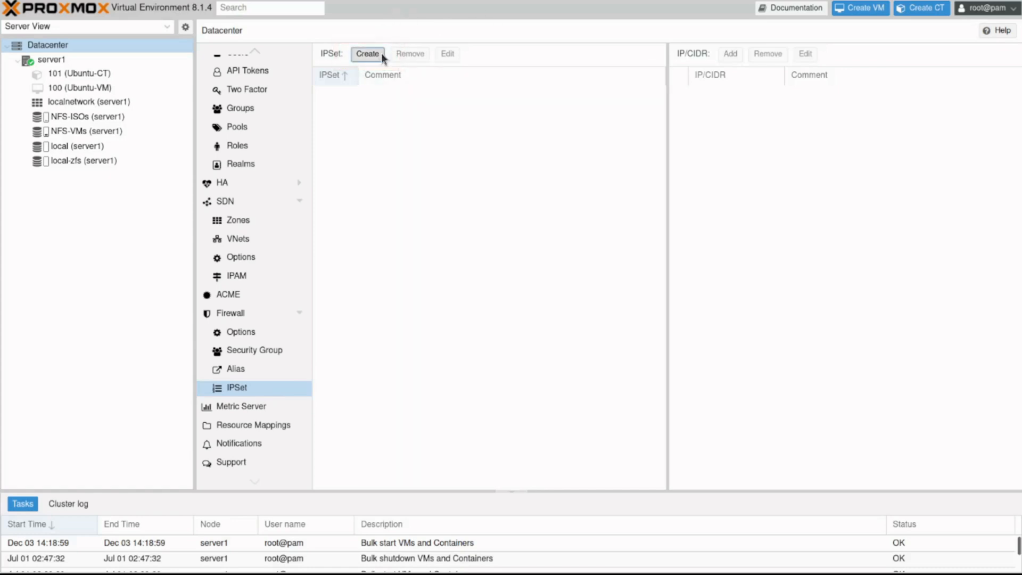
Step: Create the 'fileservers' IPSet with members dc/fileserver1 and dc/fileserver2
click(366, 54)
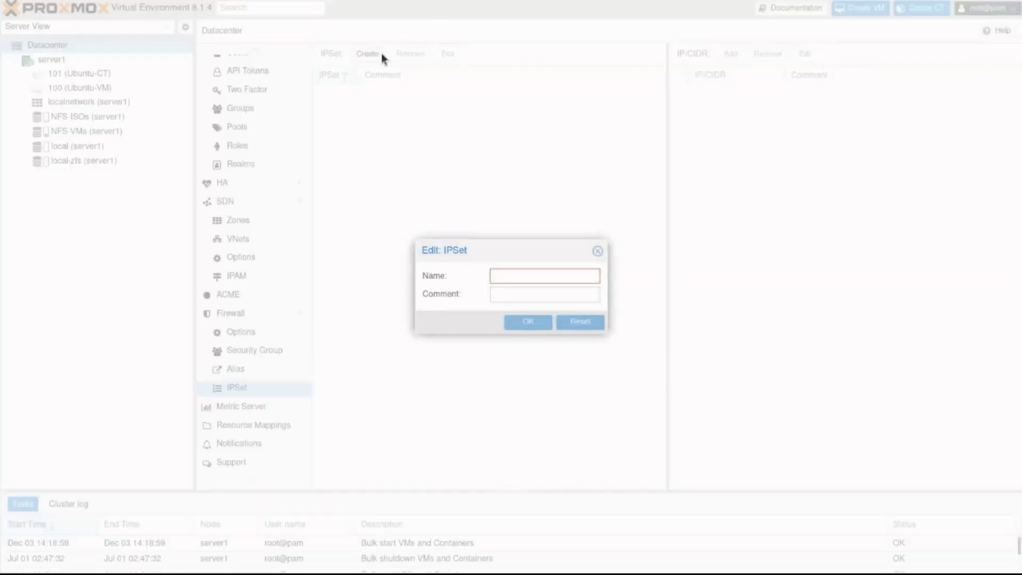
text(fileservers)
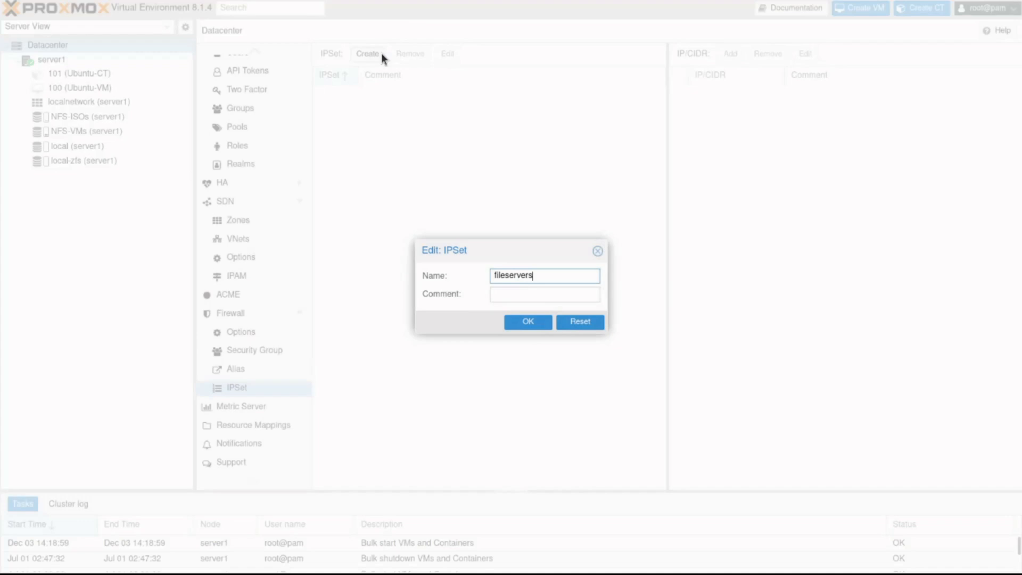
click(528, 322)
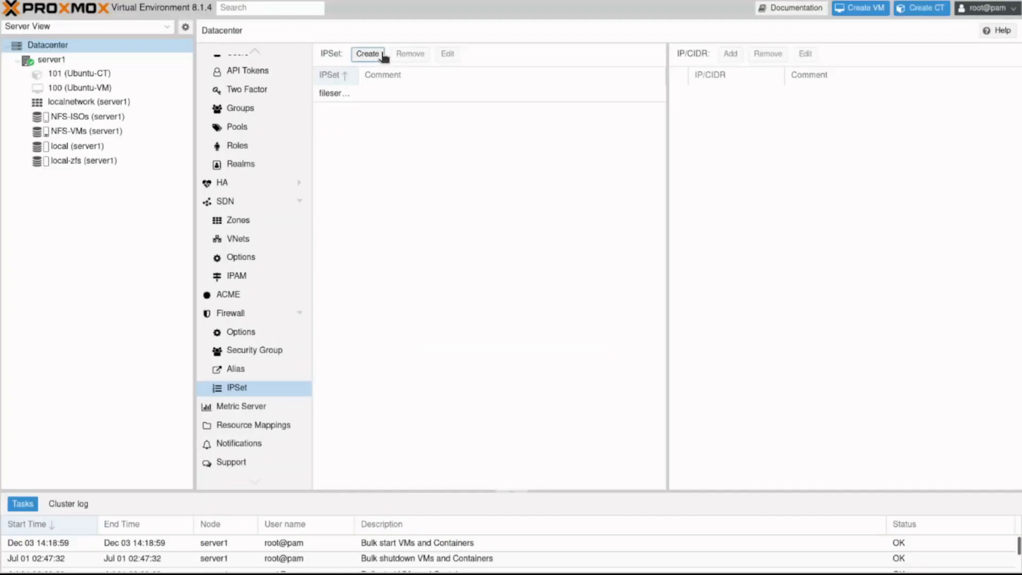
click(730, 53)
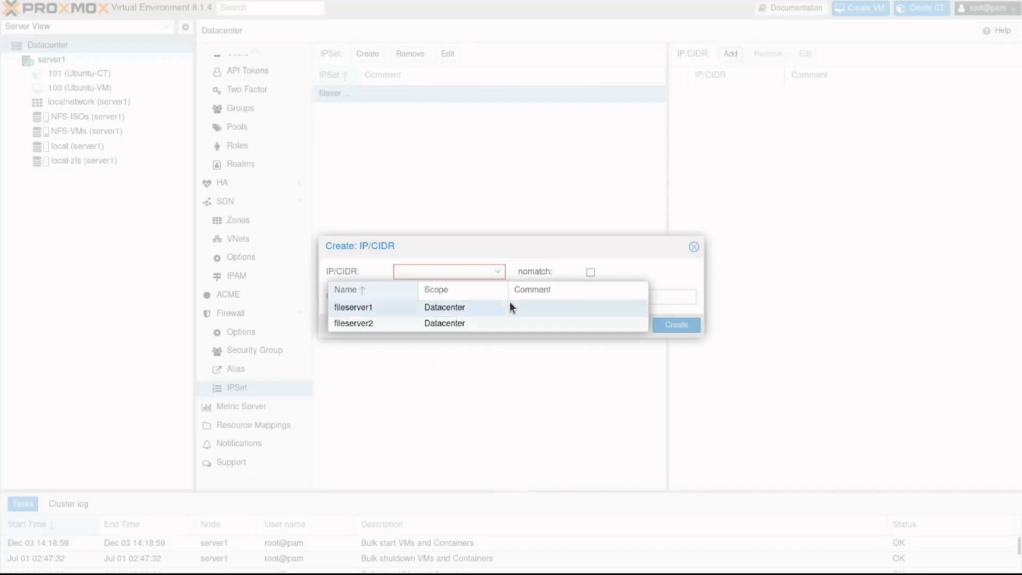
click(351, 307)
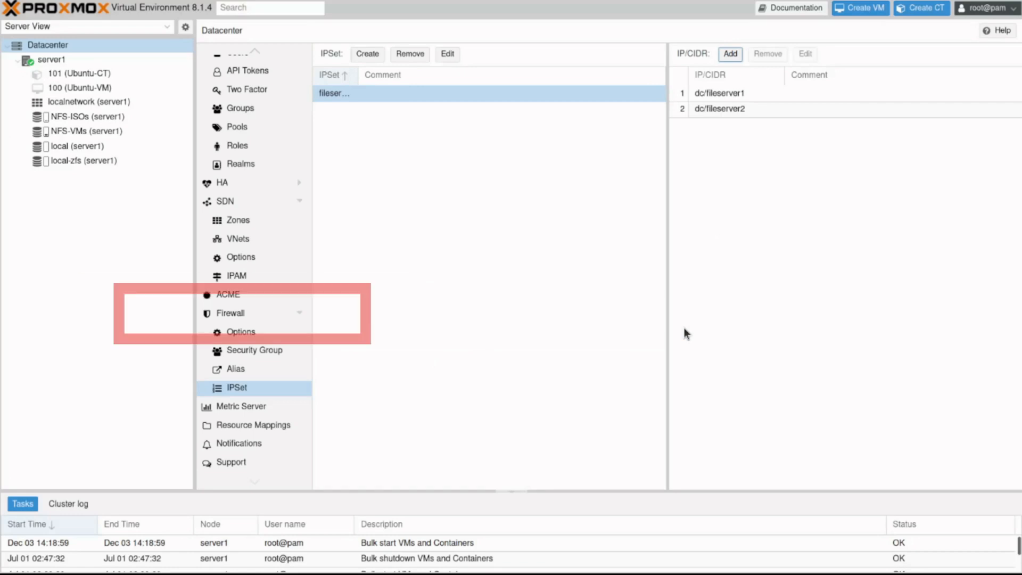
Step: Preview a new datacenter rule's Source options (fileservers IPSet, fileserver aliases), then cancel without adding
click(229, 313)
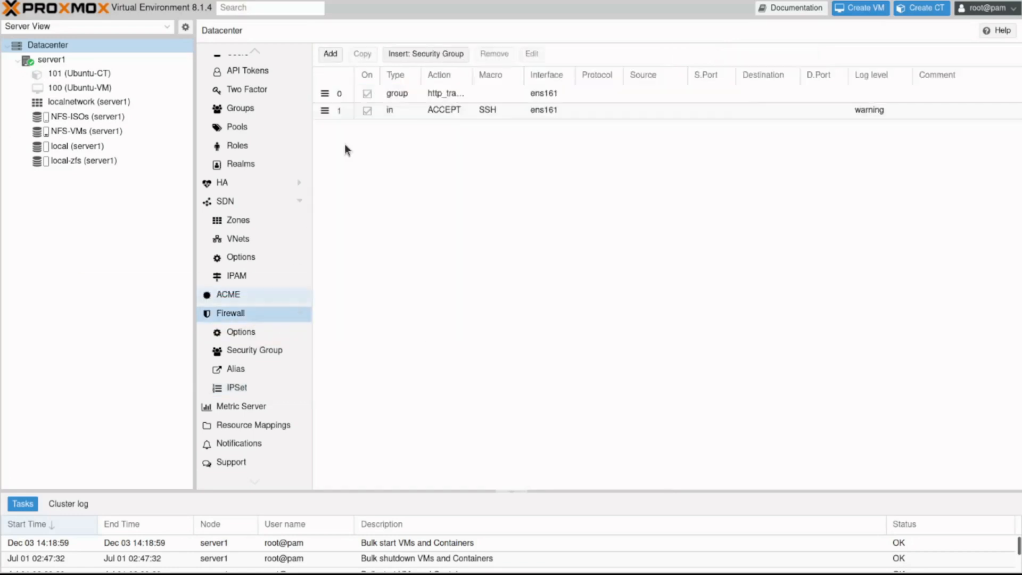
click(329, 54)
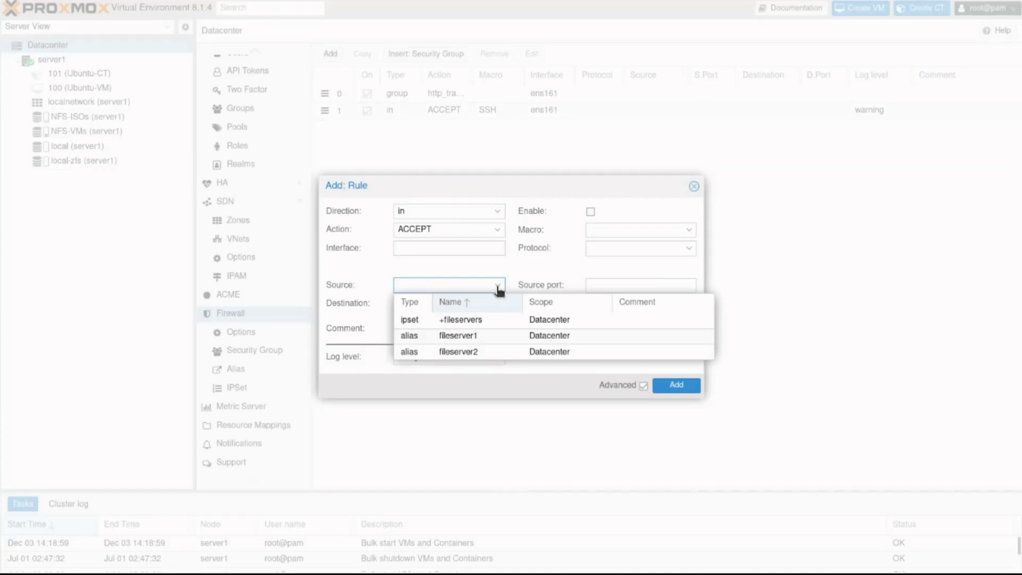
mouse_move(577, 251)
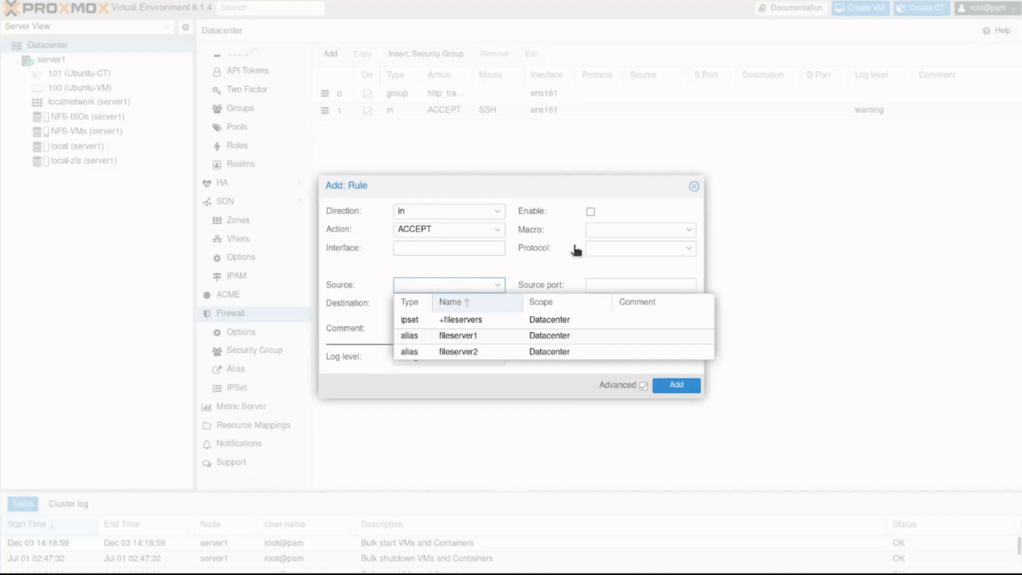
click(694, 186)
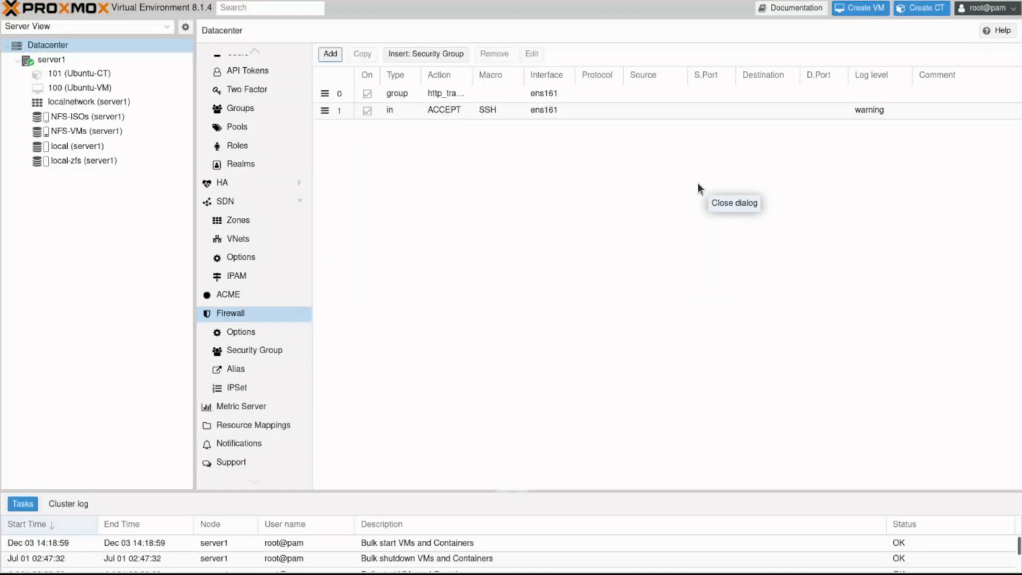